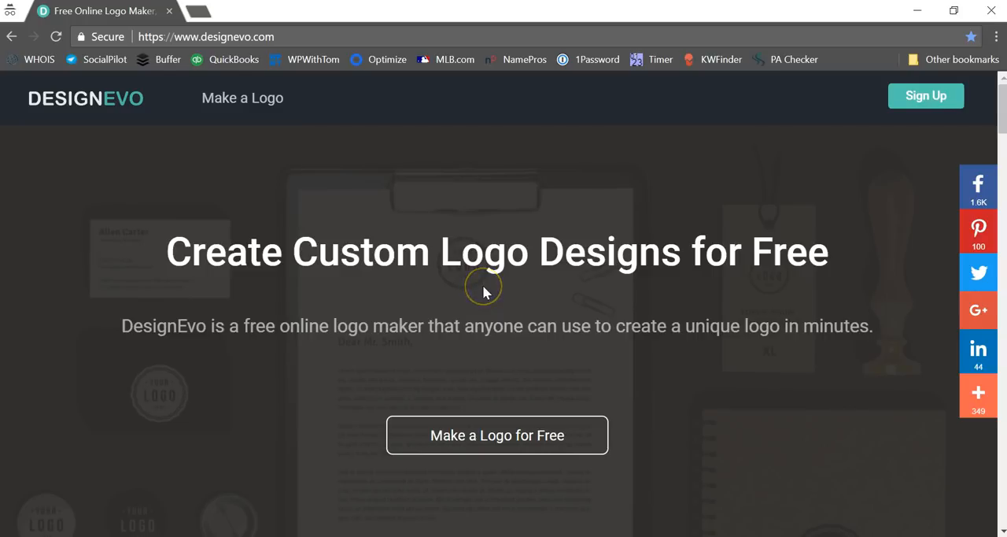
mouse_move(591, 211)
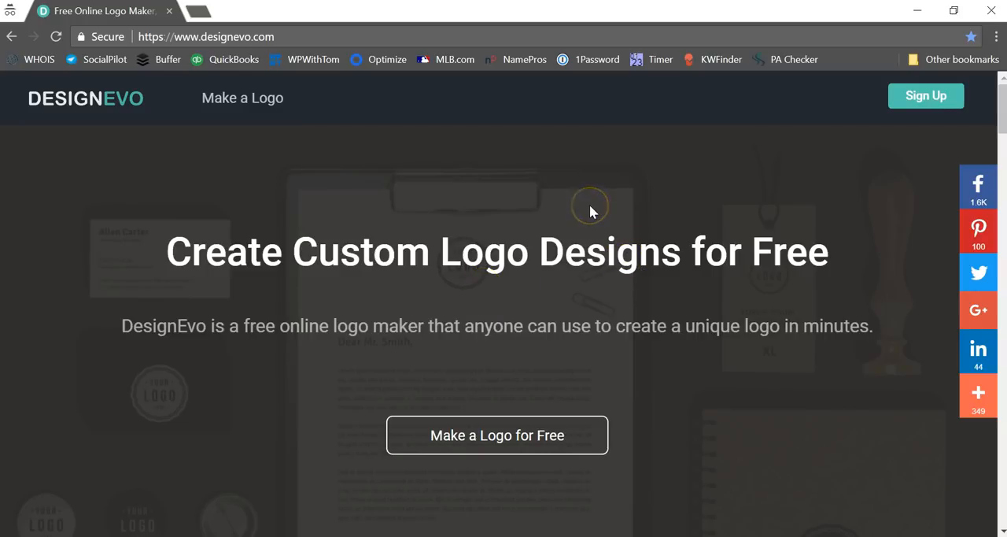
mouse_move(591, 211)
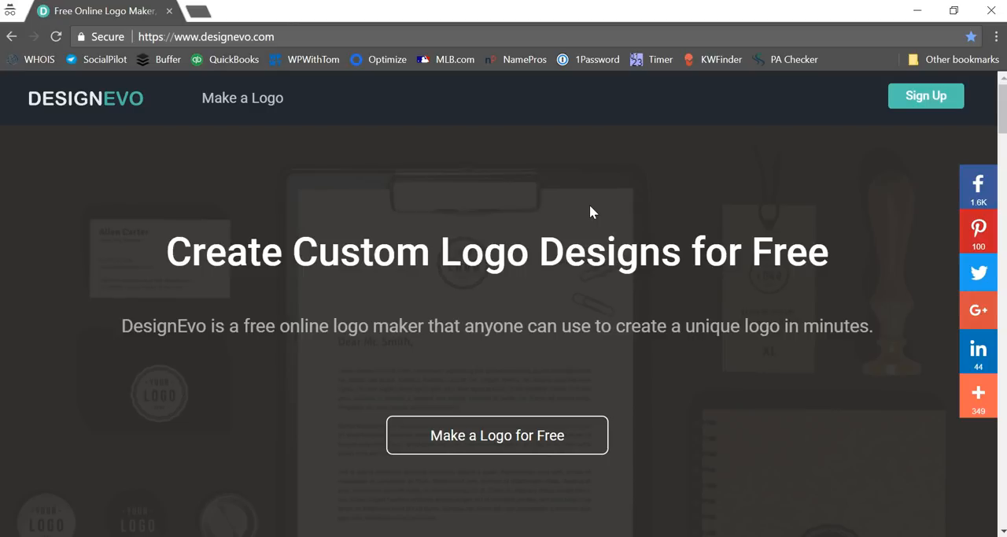
mouse_move(737, 211)
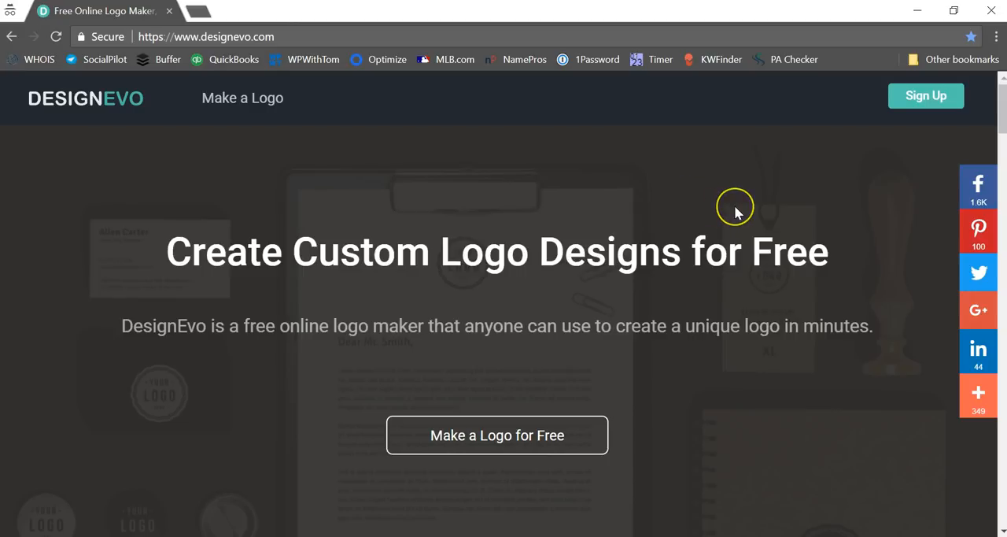
mouse_move(559, 353)
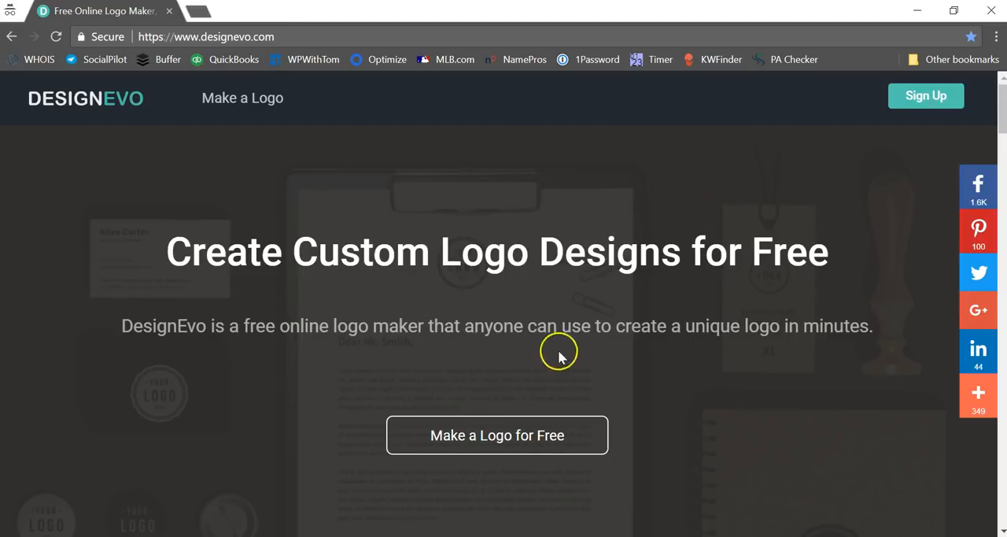
mouse_move(507, 376)
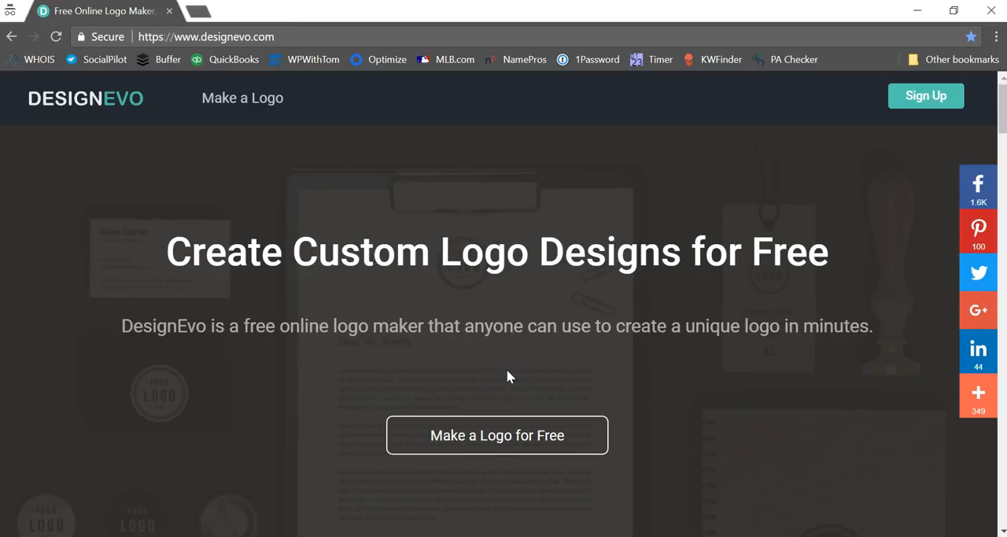
mouse_move(497, 435)
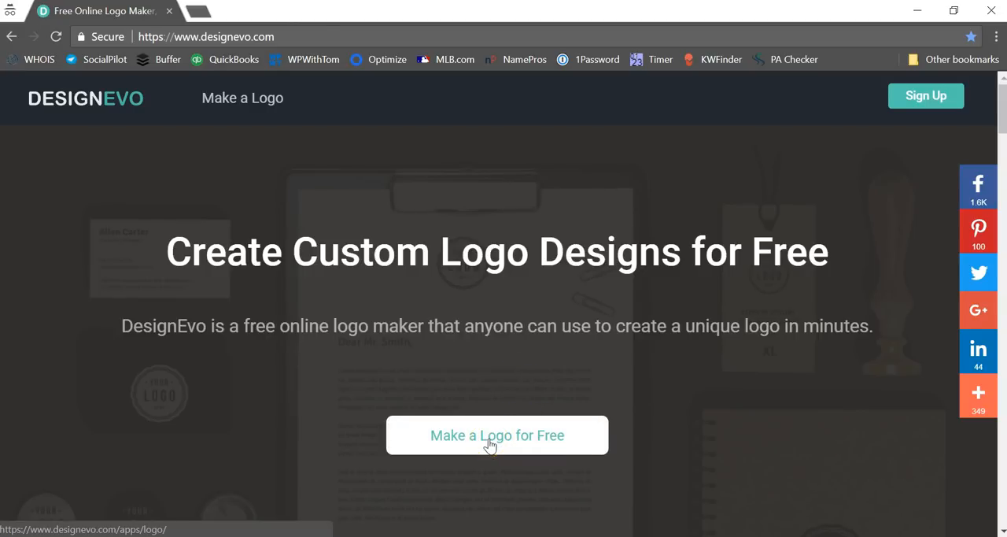
Start a new free logo and dismiss the three introductory tour tips
click(497, 435)
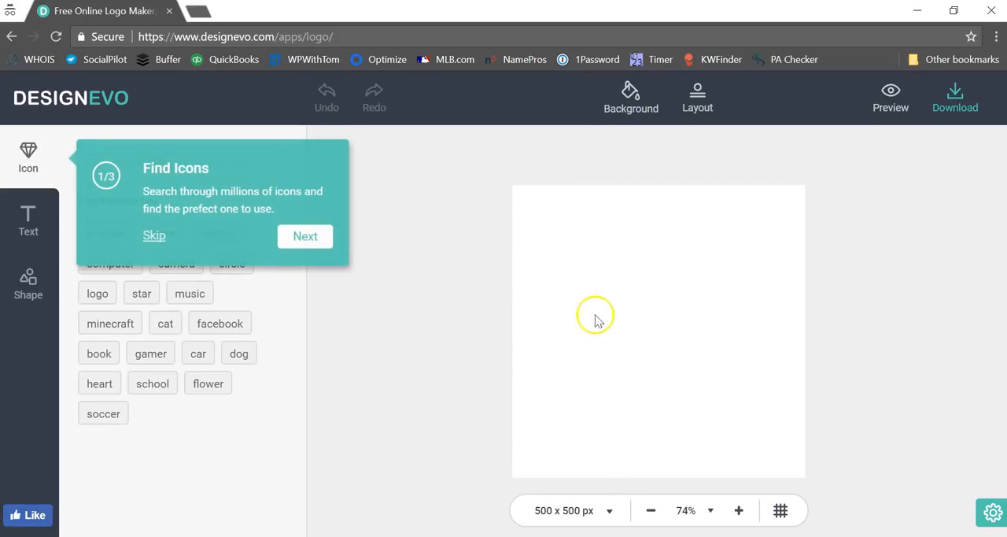
mouse_move(306, 236)
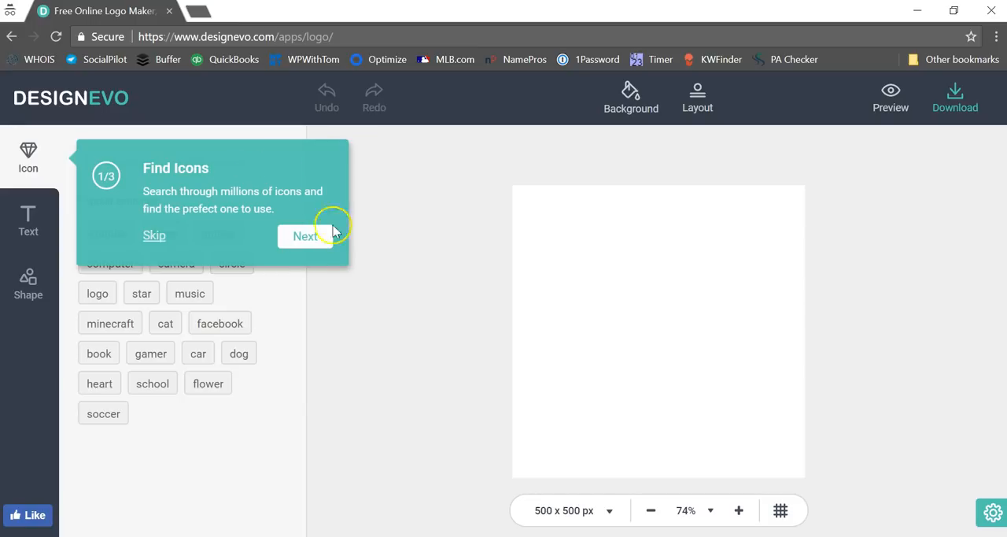
click(305, 236)
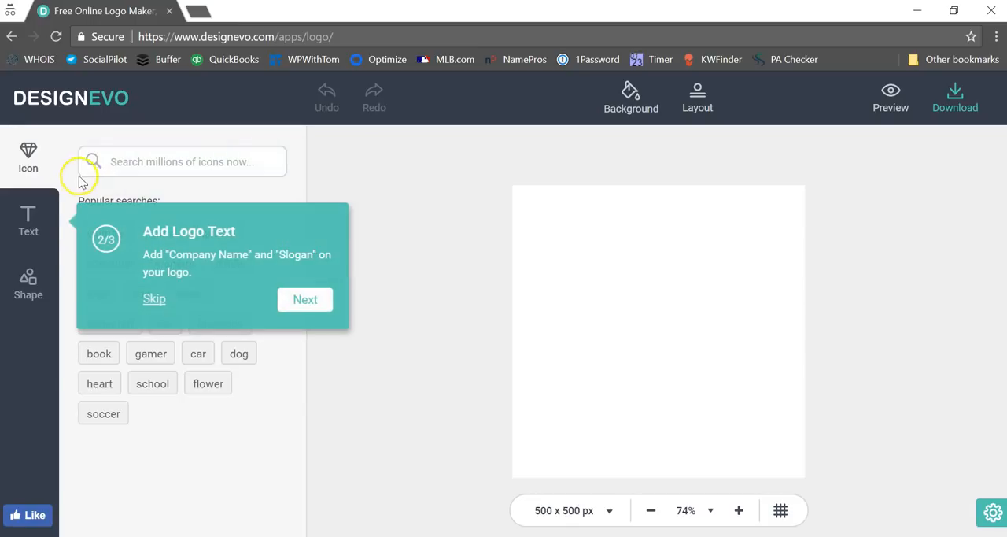
click(305, 299)
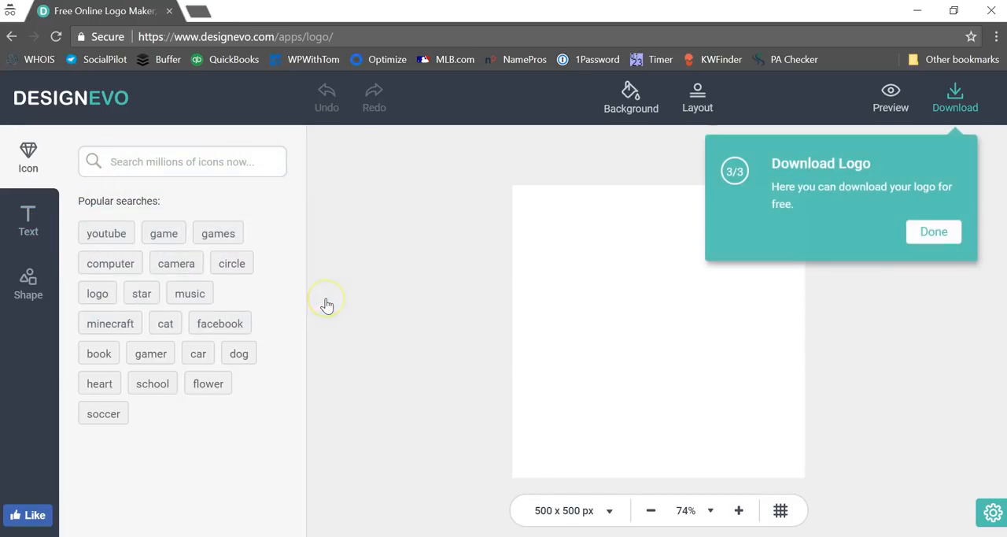
mouse_move(934, 231)
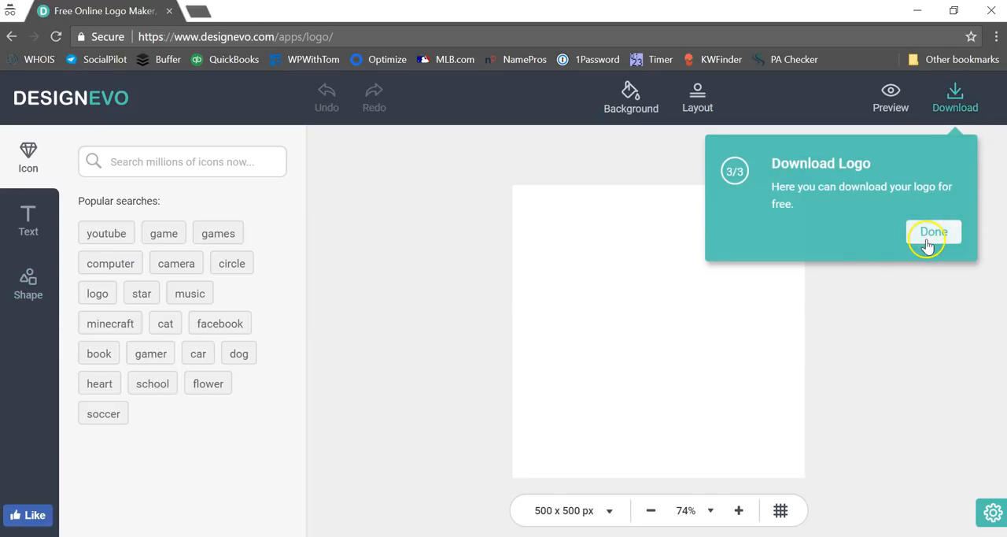
click(933, 231)
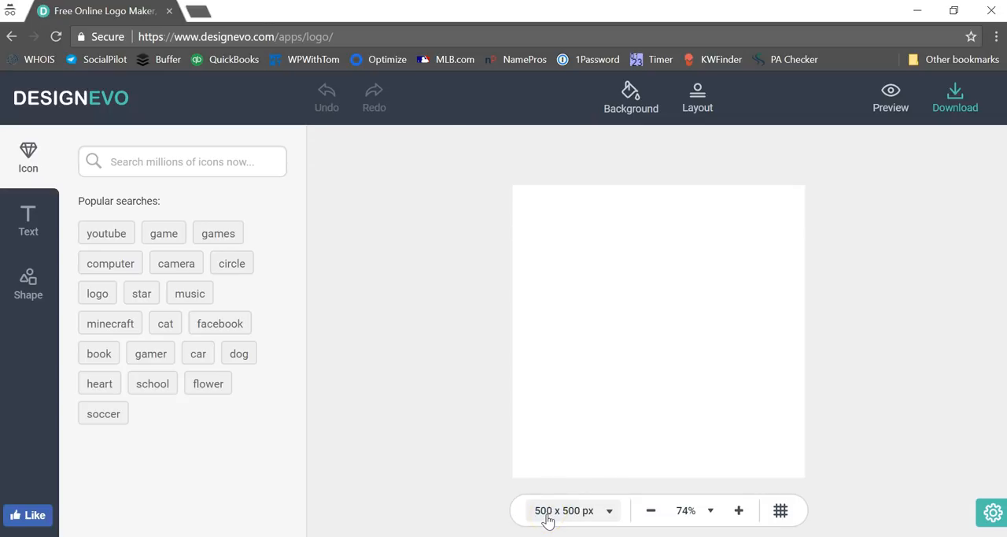
Change the canvas size from 500 x 500 to 512 x 512 px
click(563, 510)
text(512)
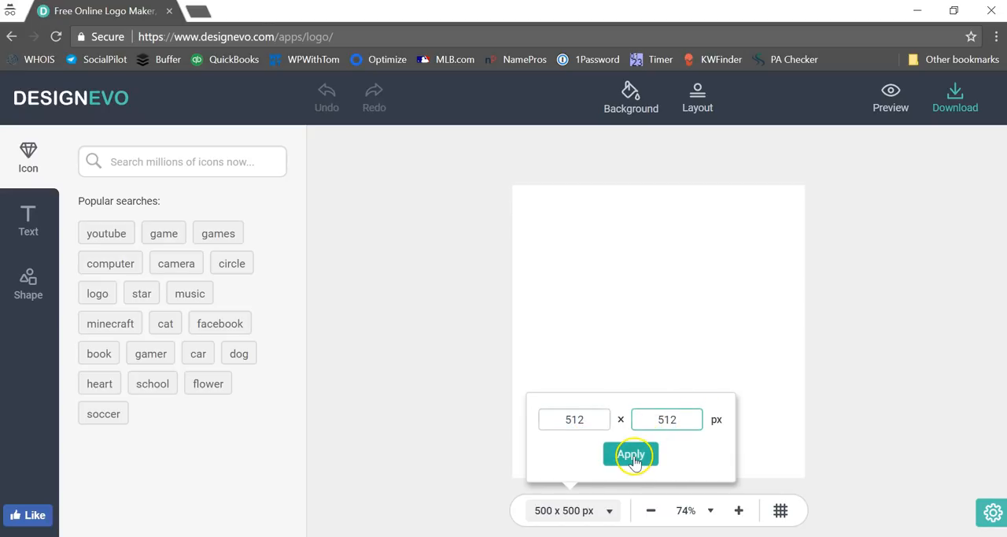
click(629, 453)
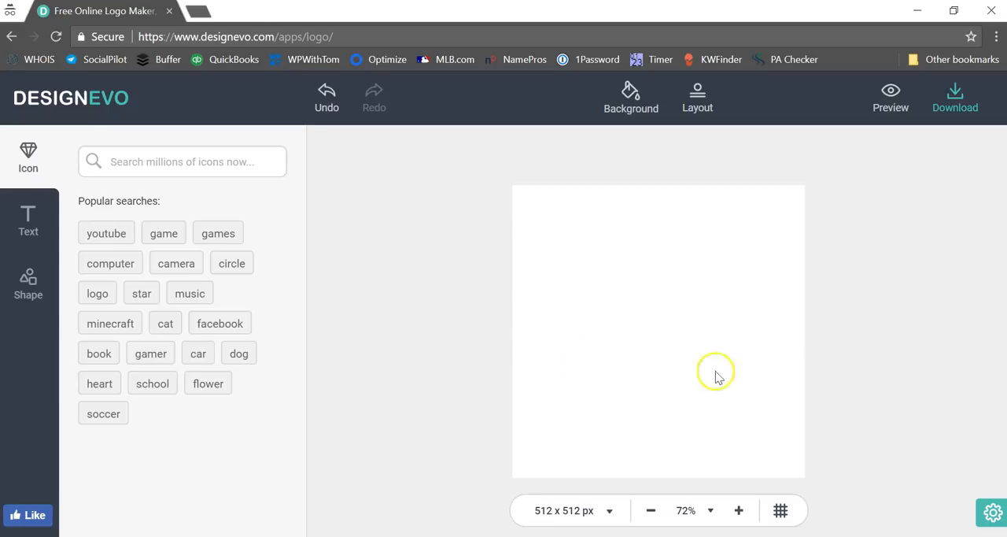
mouse_move(639, 403)
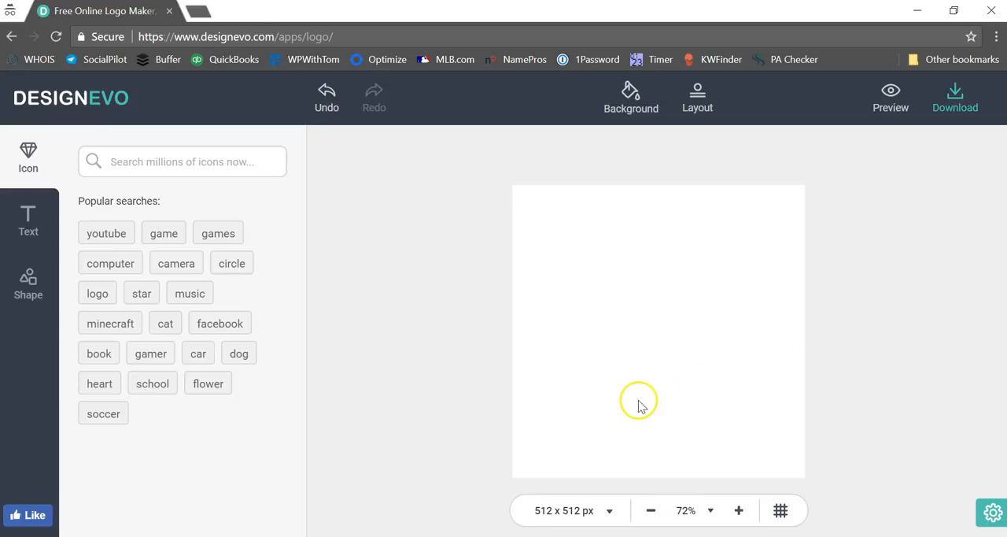
Add the tilted book icon from the icon library and enlarge it to fill the canvas
click(183, 161)
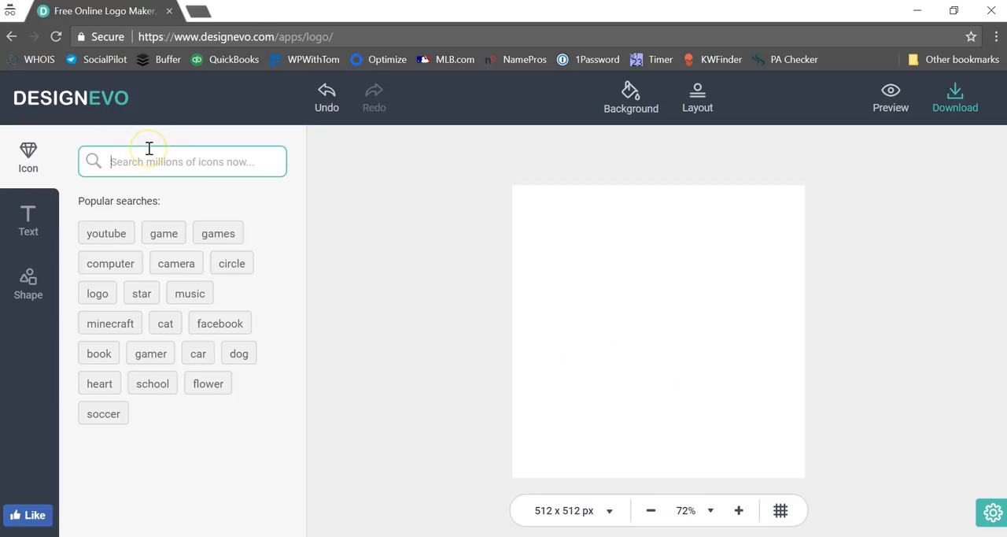
click(97, 352)
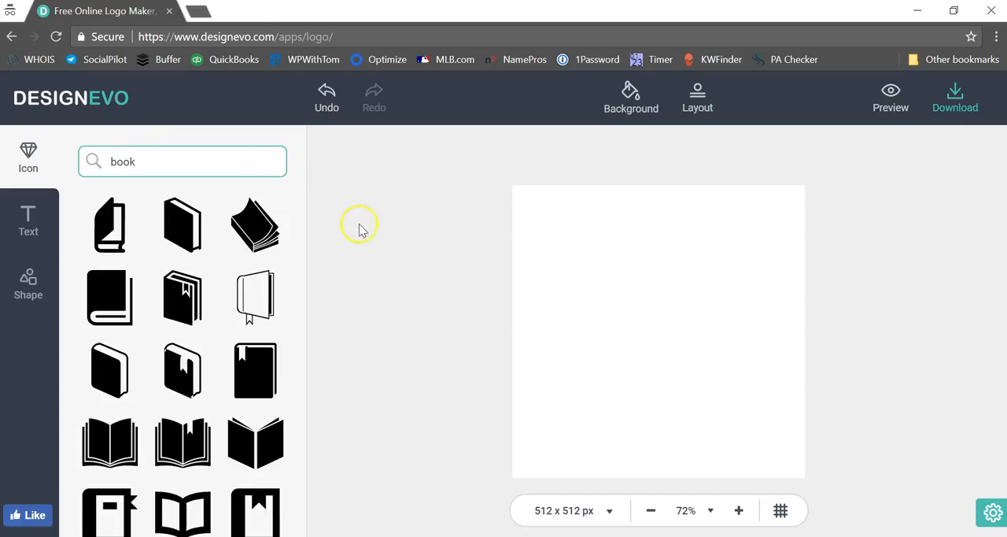
mouse_move(616, 332)
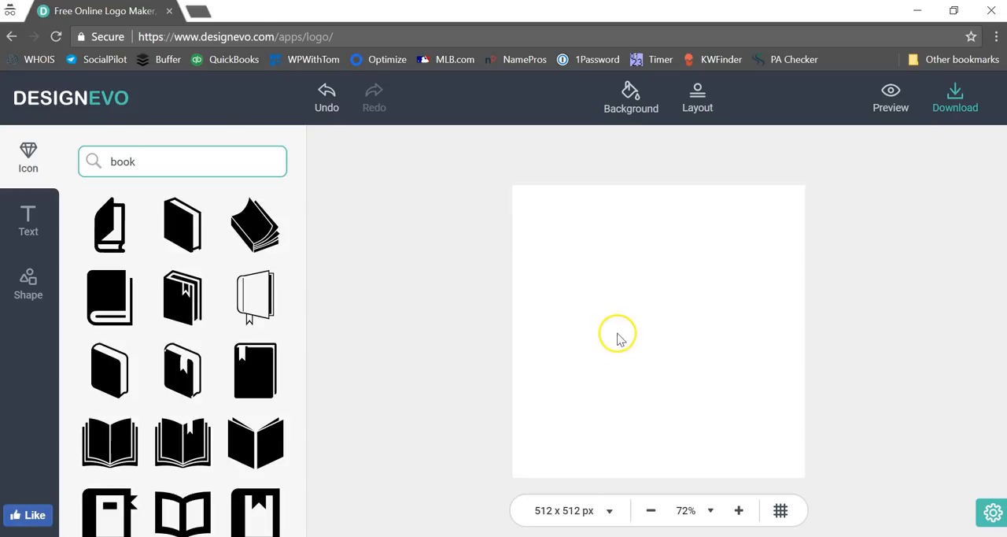
mouse_move(44, 14)
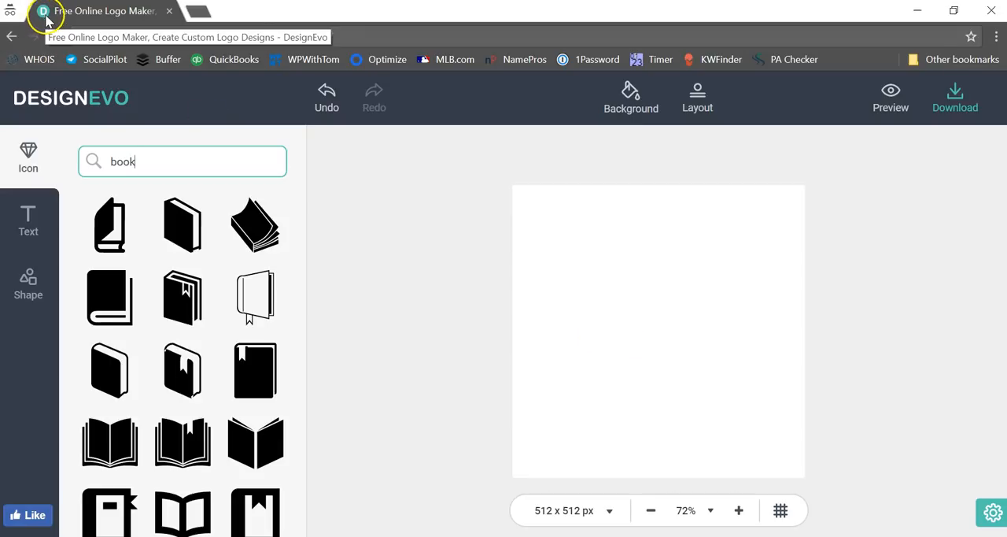
mouse_move(174, 154)
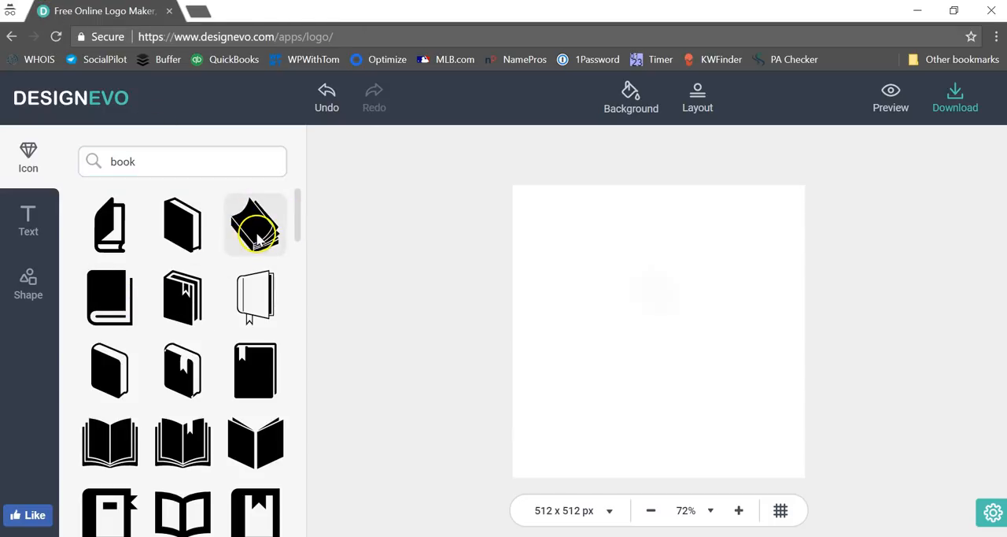
click(255, 226)
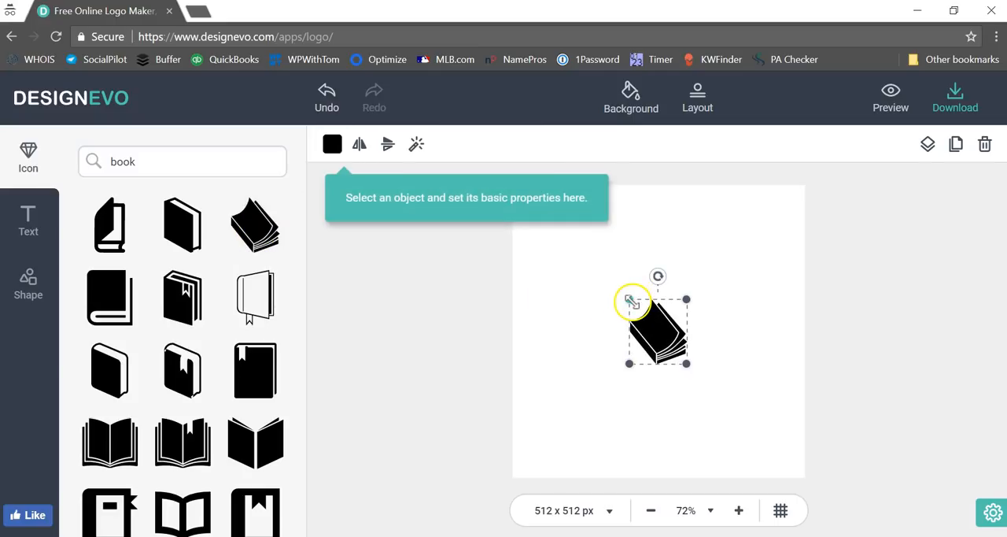
mouse_move(604, 261)
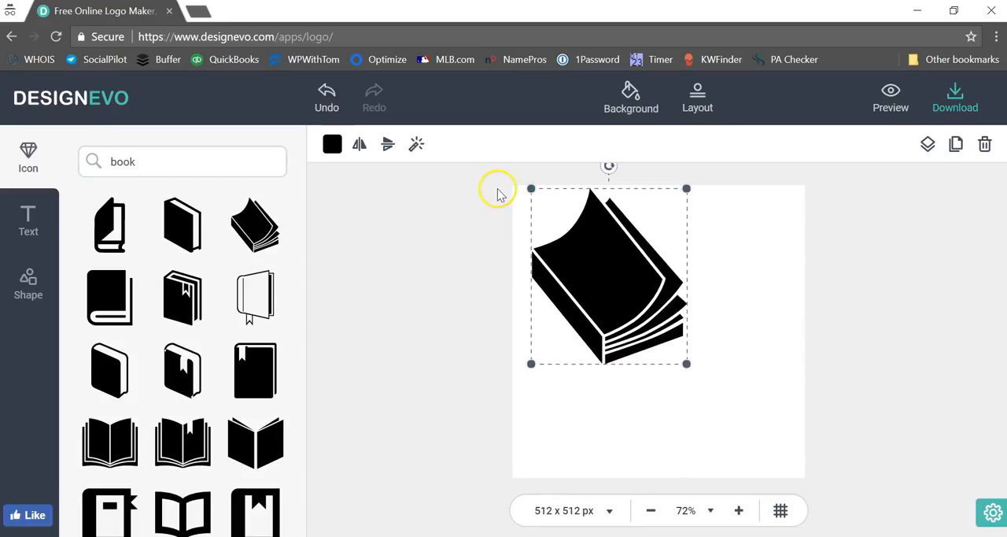
drag(686, 362, 790, 480)
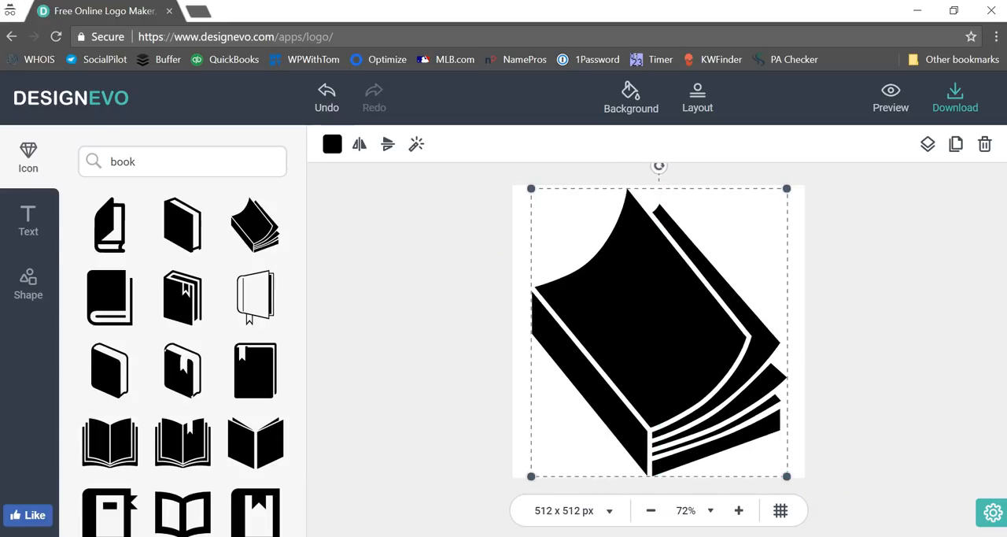
mouse_move(44, 19)
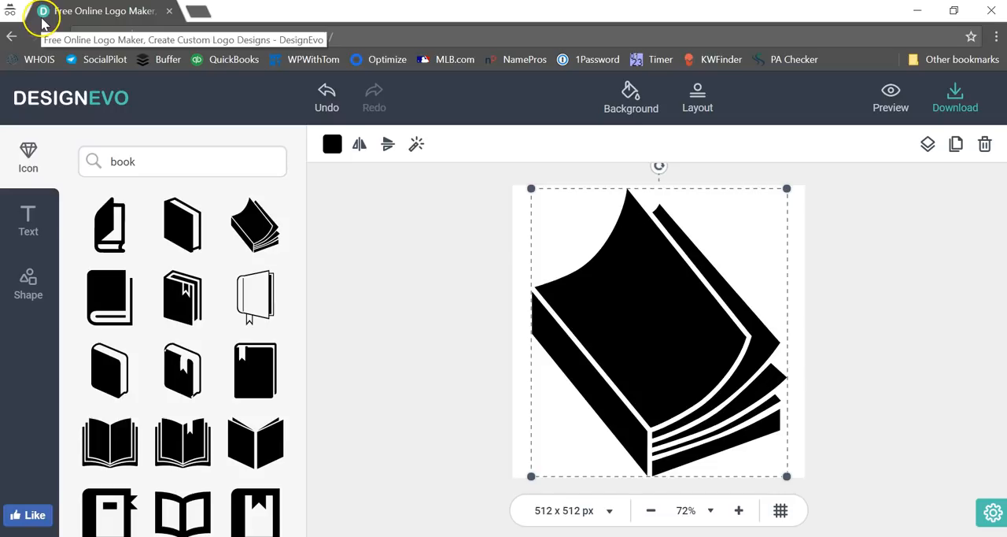
mouse_move(614, 287)
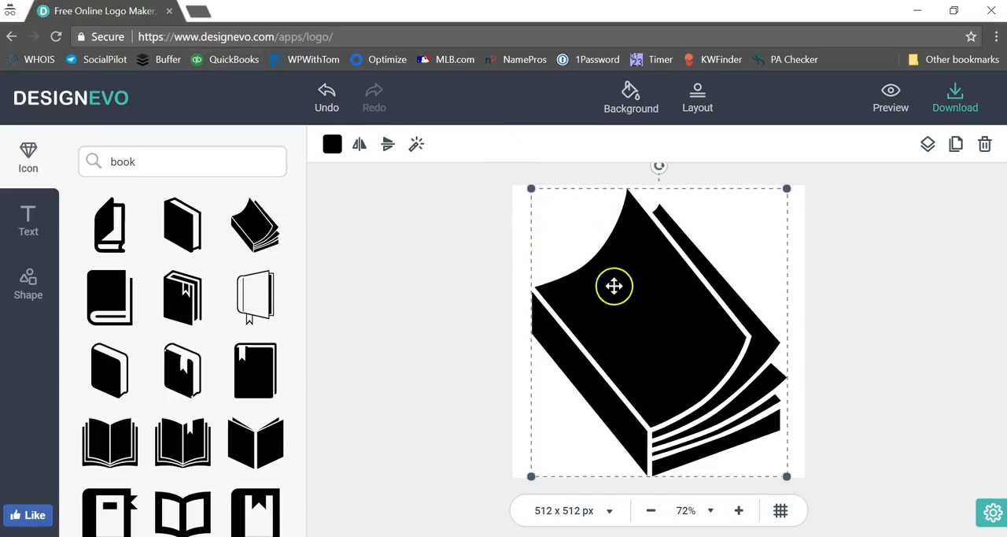
mouse_move(416, 233)
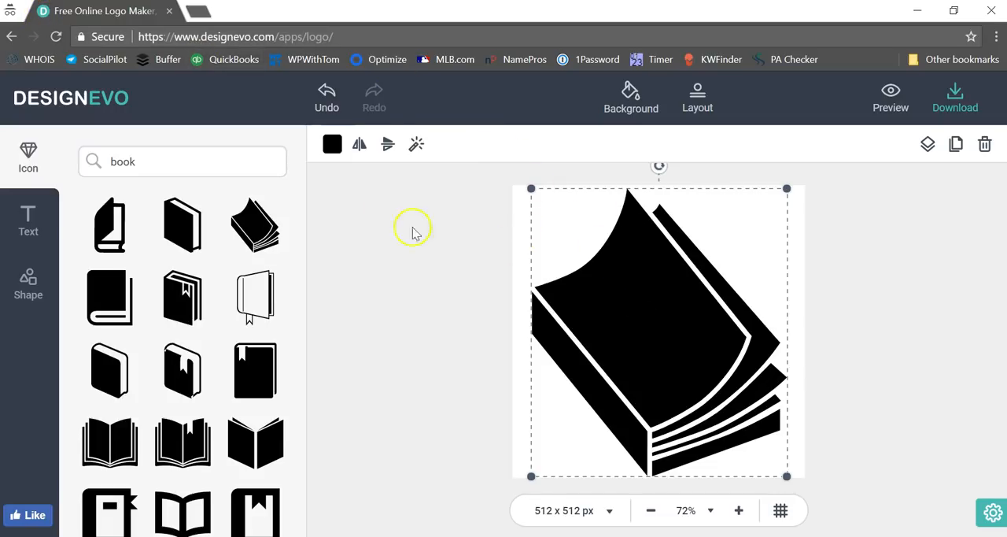
Recolour the book icon from black to teal 11B3AF and deselect it
click(332, 145)
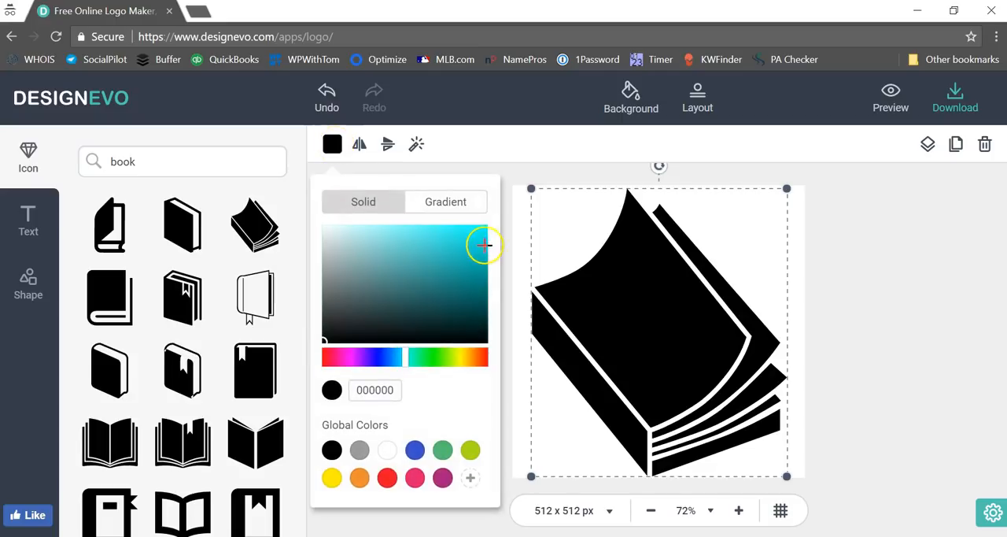
click(484, 246)
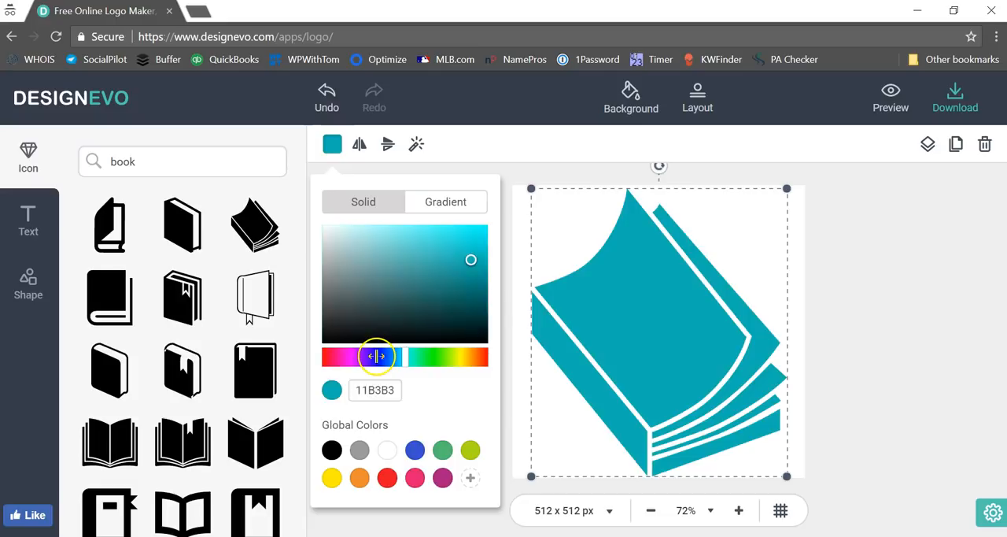
drag(376, 356, 347, 356)
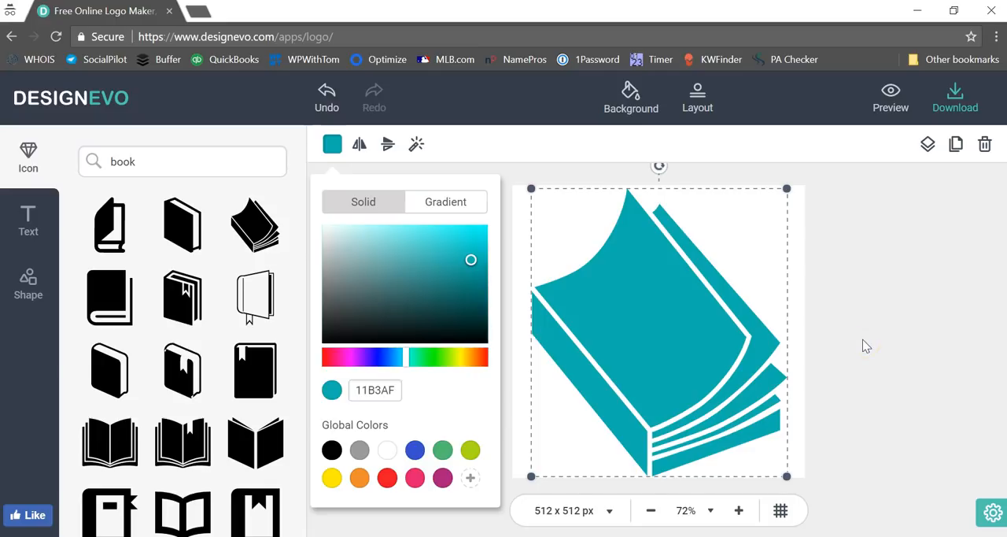
click(866, 346)
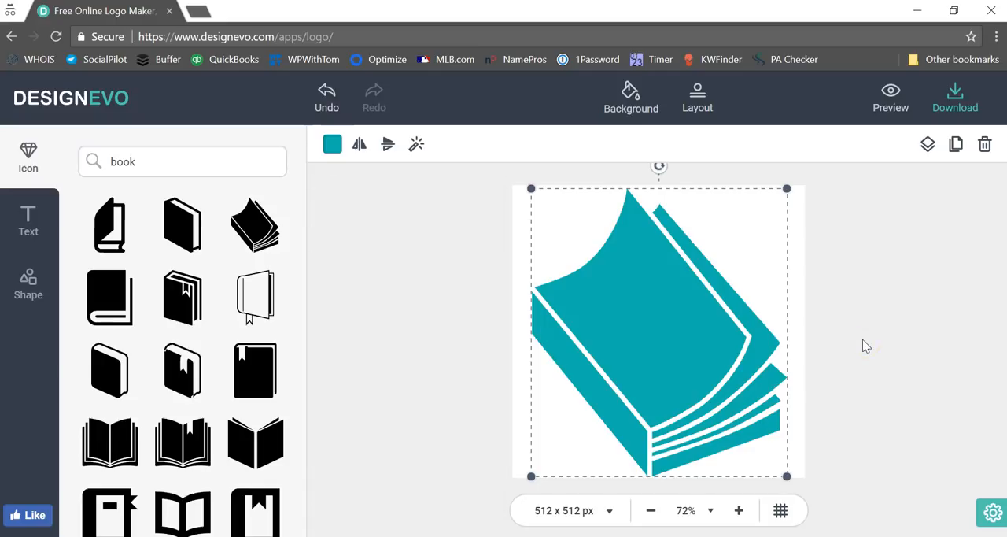
click(865, 345)
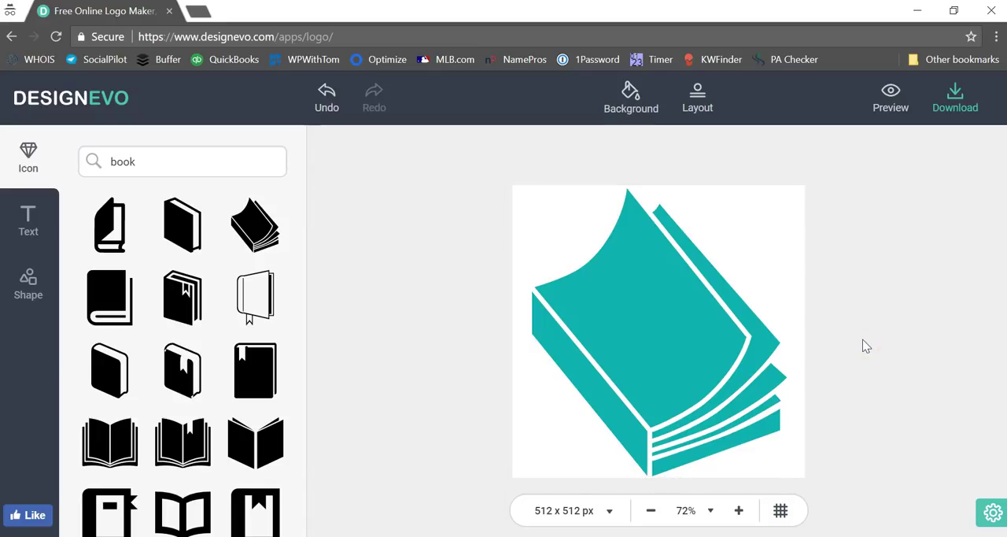
mouse_move(884, 275)
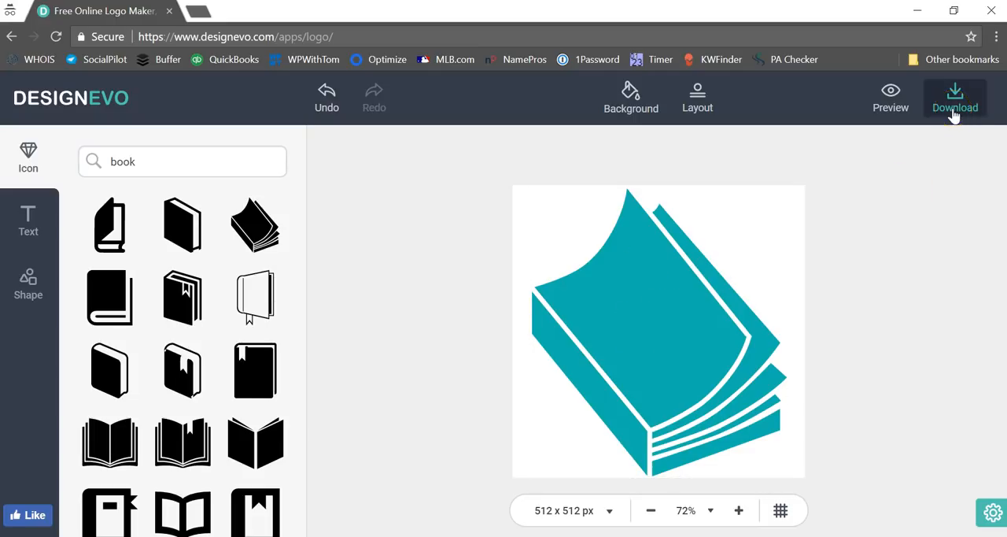
Download the teal book logo, agreeing to the give-credit prompt
click(954, 97)
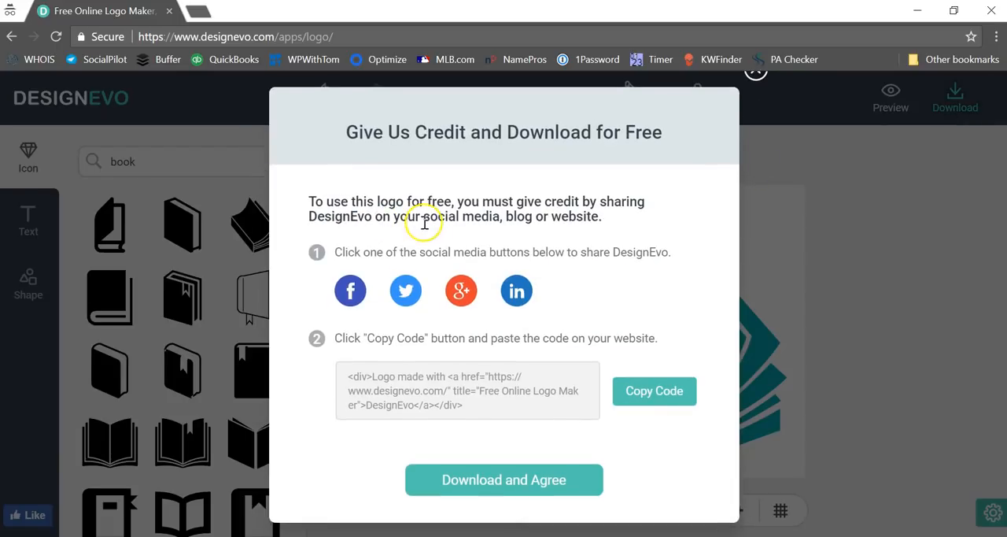
mouse_move(498, 210)
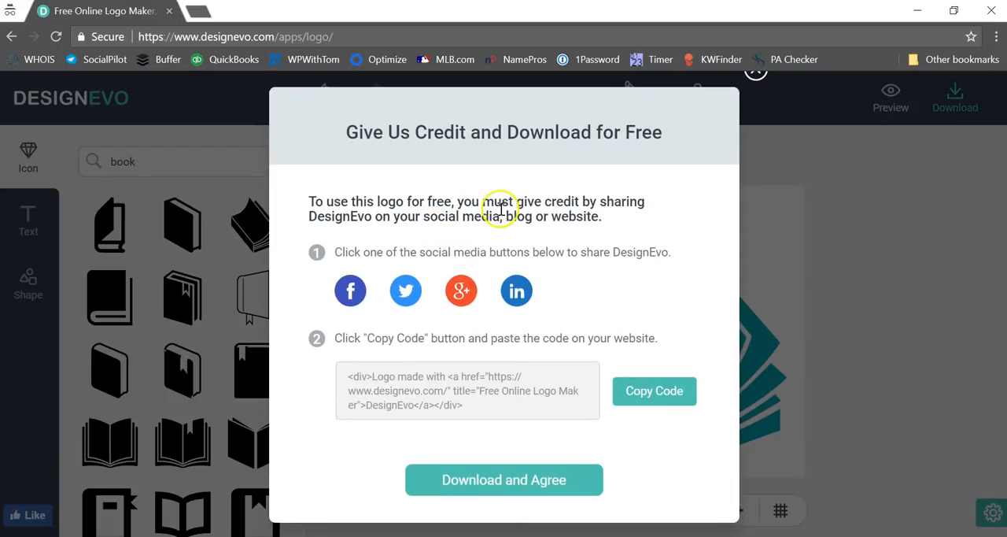
mouse_move(381, 221)
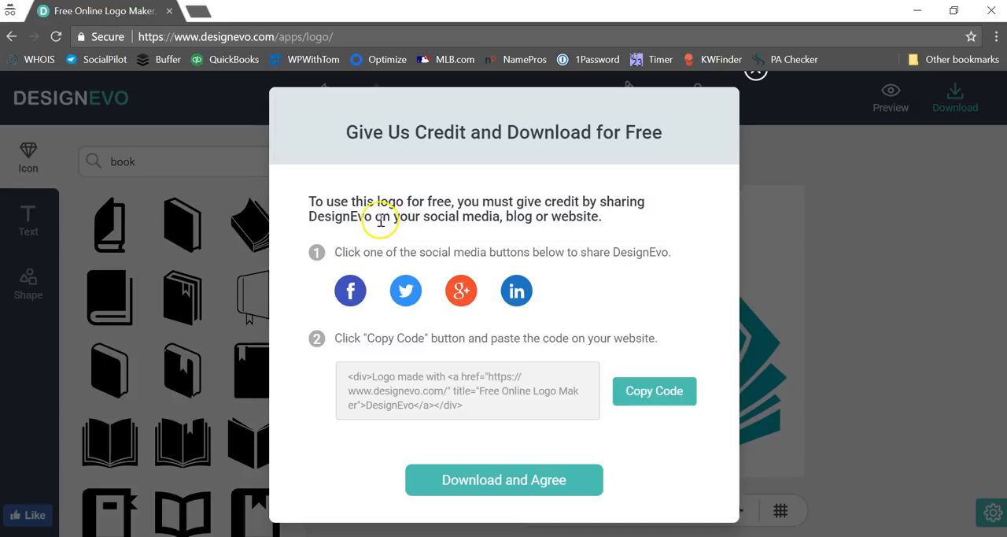
mouse_move(547, 223)
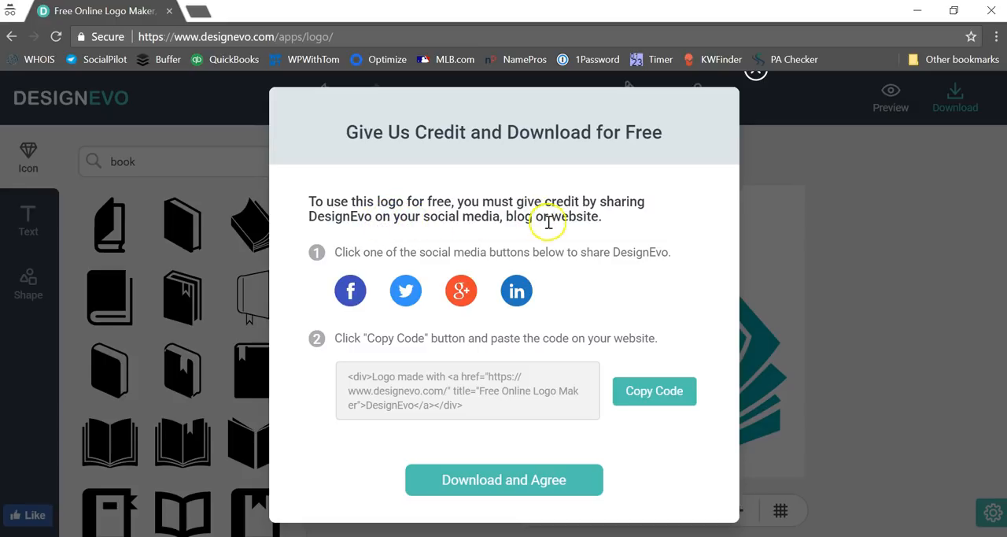
mouse_move(384, 286)
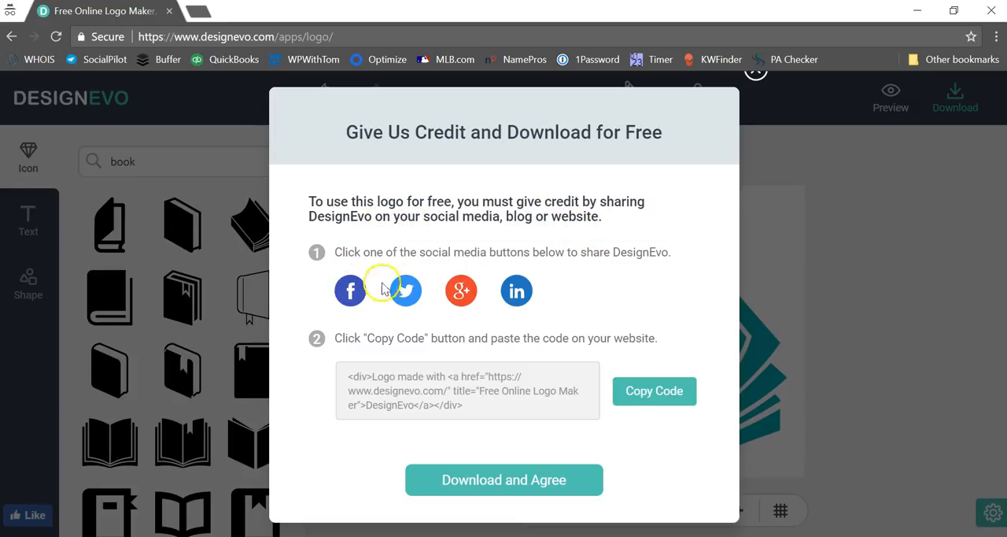
mouse_move(392, 352)
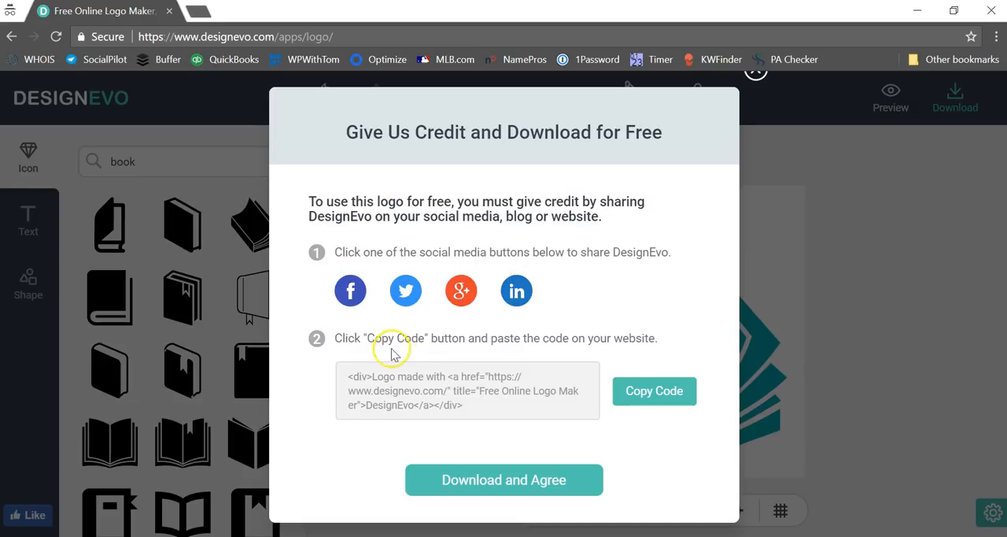
mouse_move(636, 359)
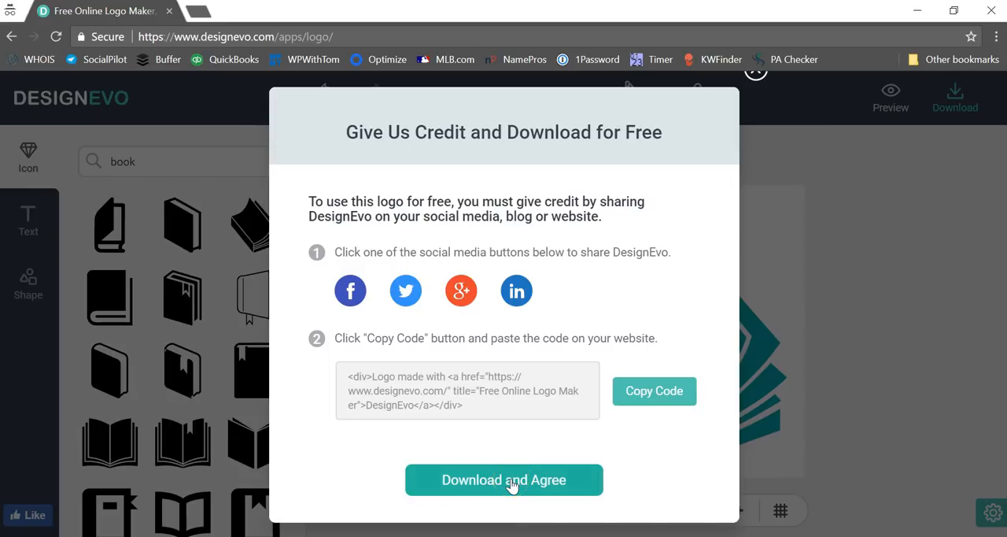
click(504, 478)
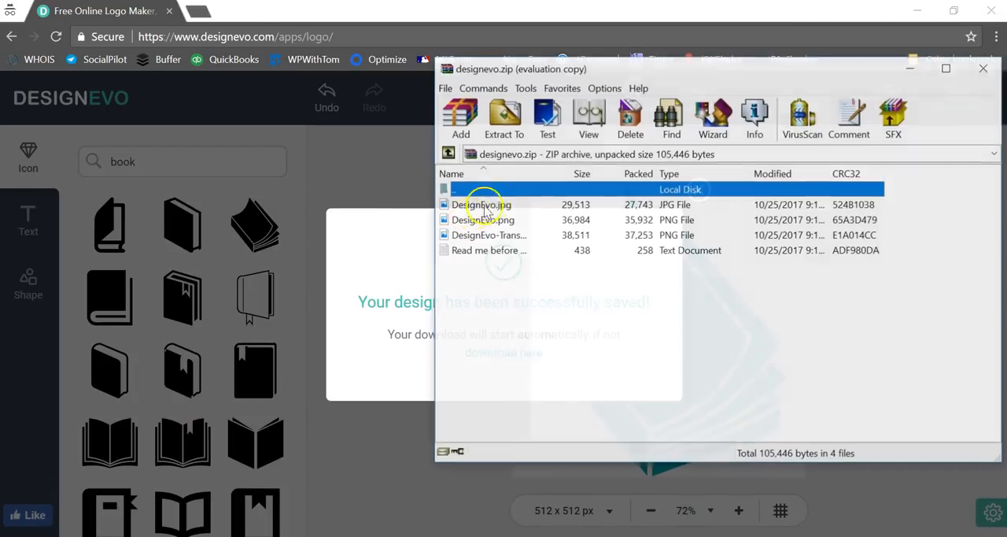
View the DesignEvo.jpg and transparent PNG logo files inside designevo.zip
double_click(479, 205)
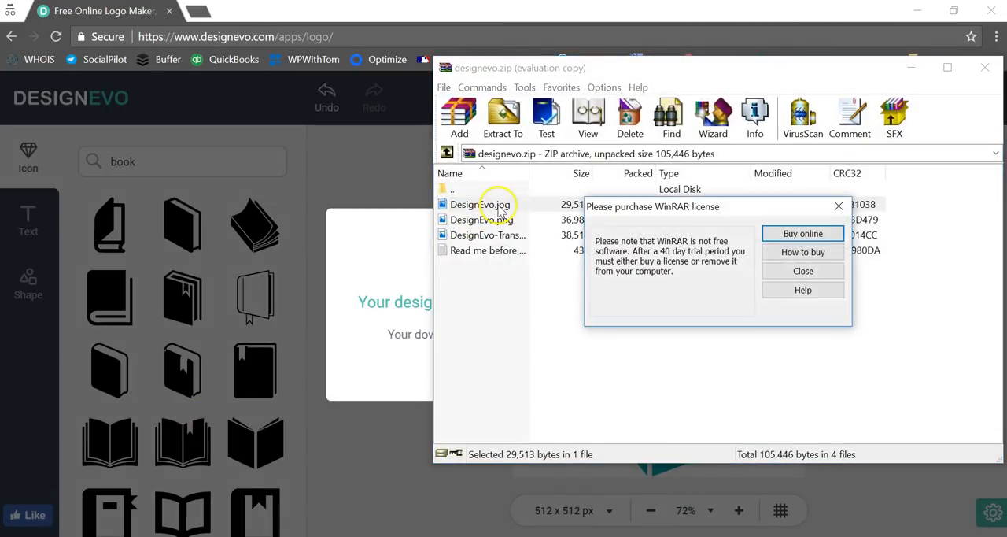
click(802, 270)
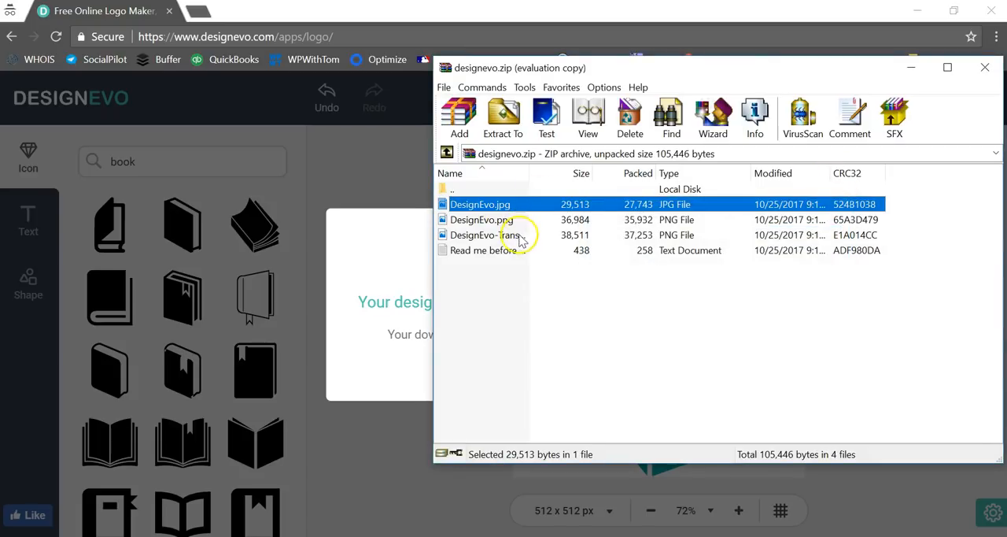
click(487, 235)
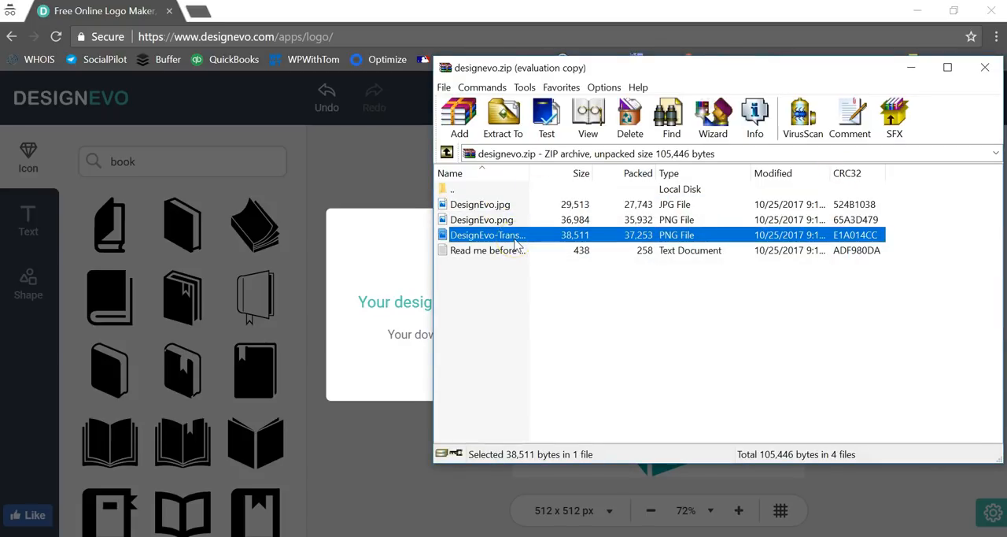
mouse_move(527, 195)
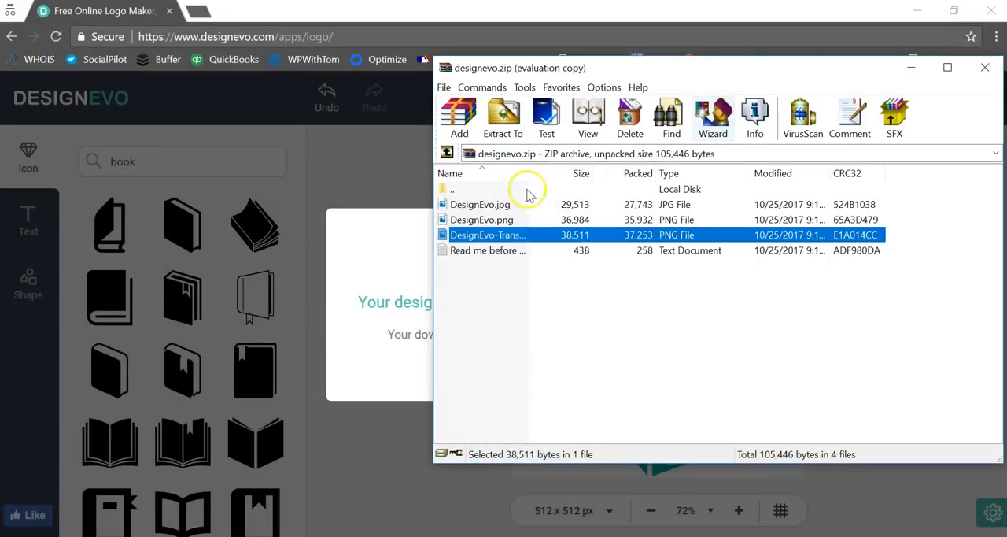
double_click(481, 220)
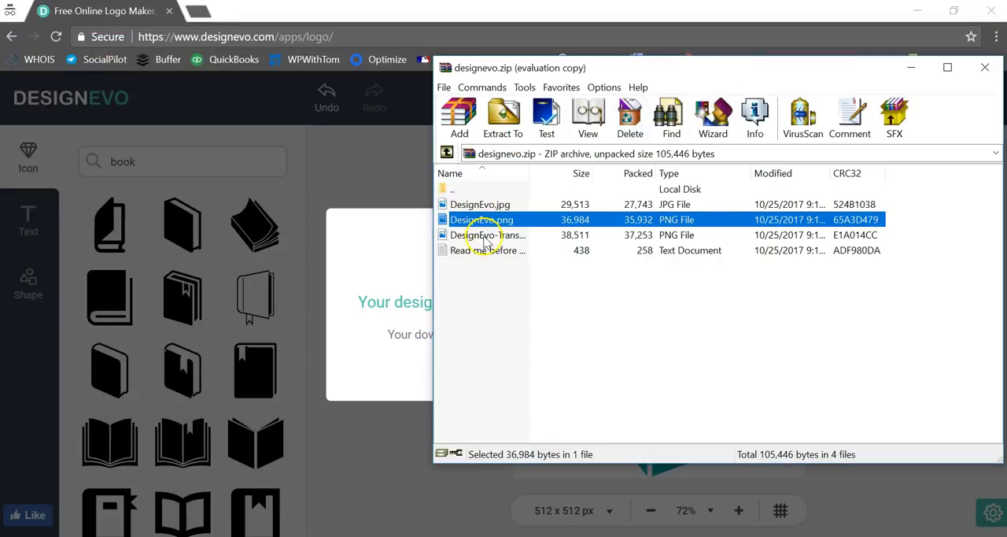
click(488, 235)
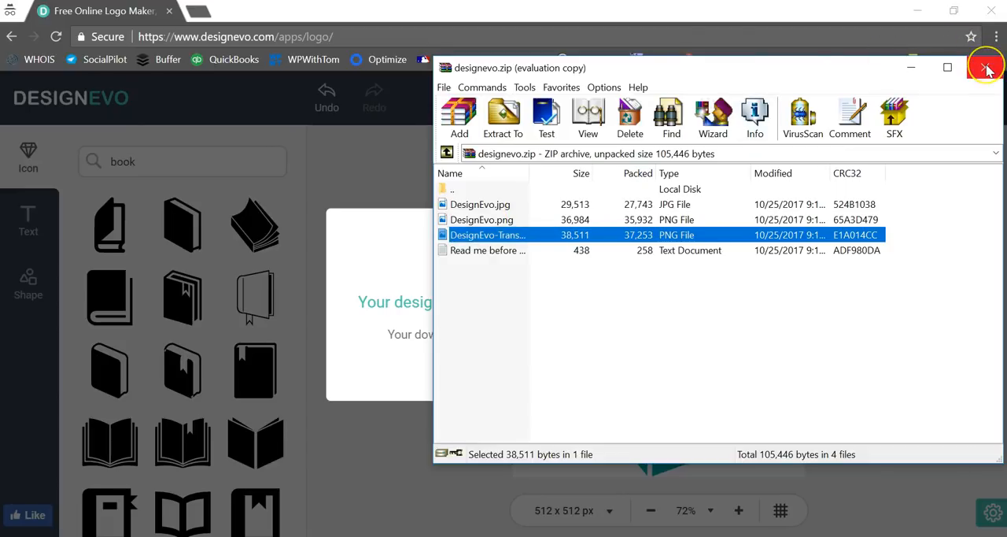
Close WinRAR and dismiss the design-saved confirmation in DesignEvo
click(985, 66)
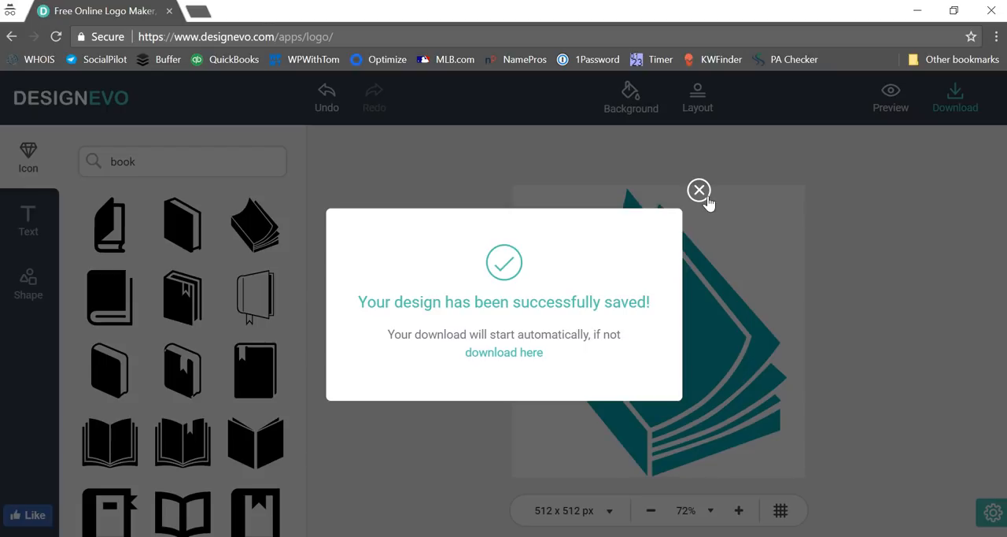
click(699, 190)
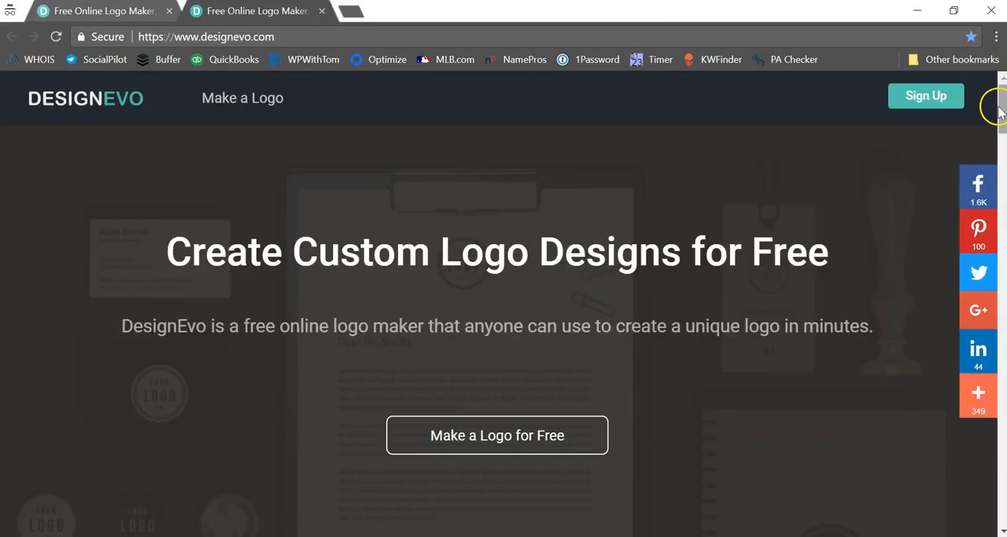
mouse_move(1000, 107)
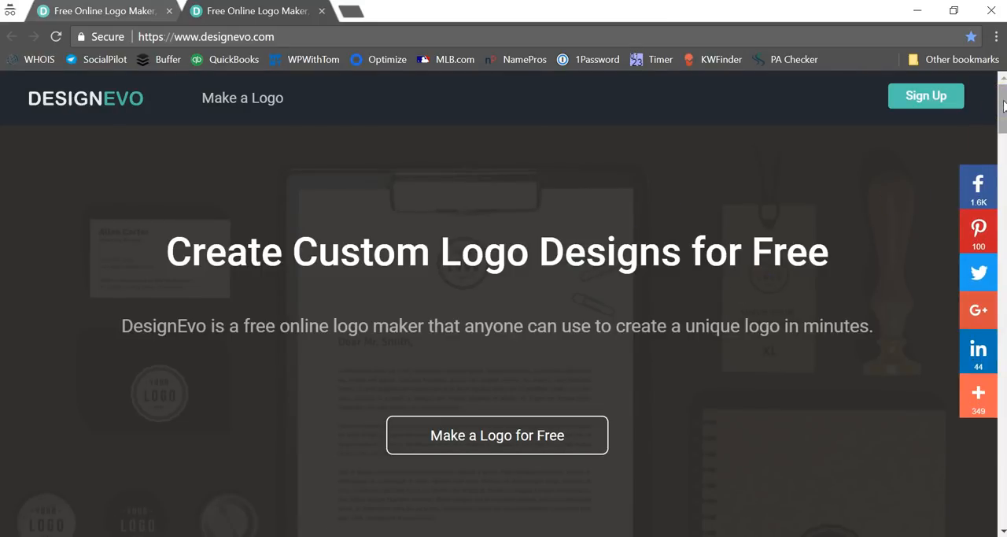
Scroll to Popular Logo Design Ideas and go to the Company Logo samples page
scroll(down, 3)
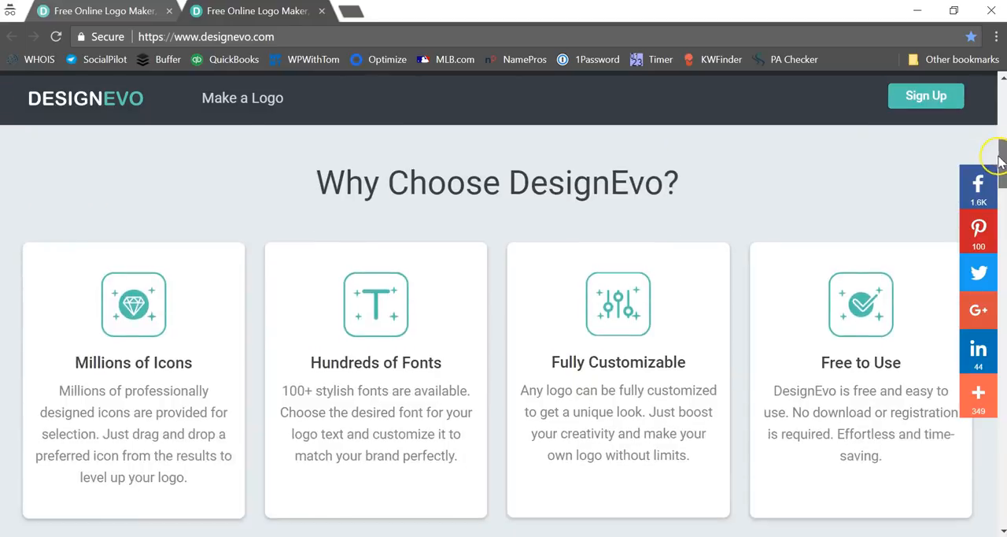
scroll(down, 3)
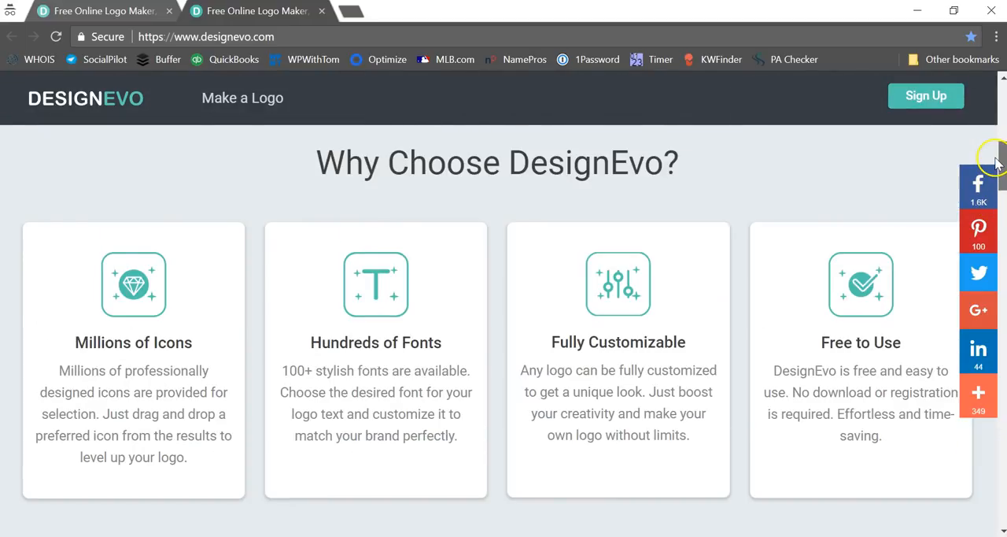
scroll(down, 3)
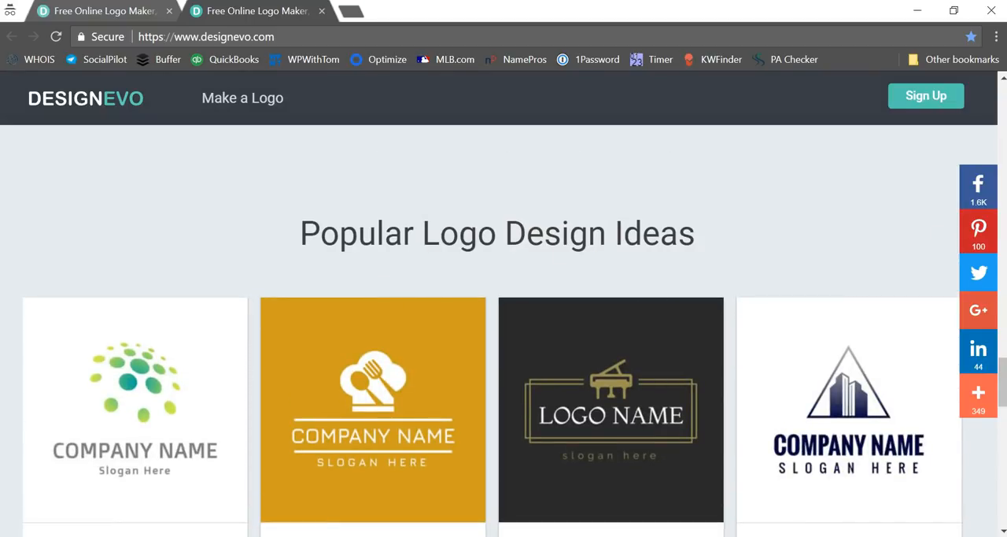
scroll(down, 3)
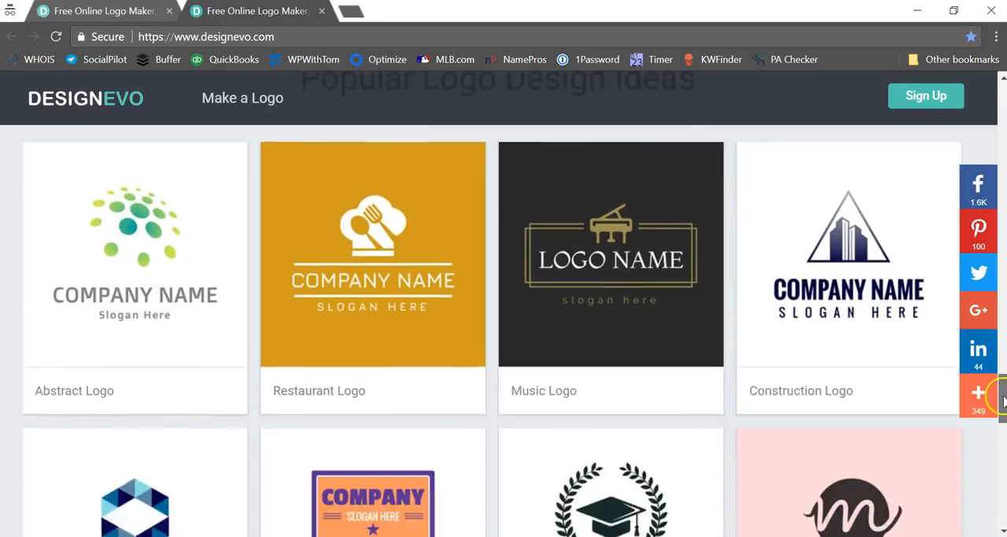
scroll(down, 3)
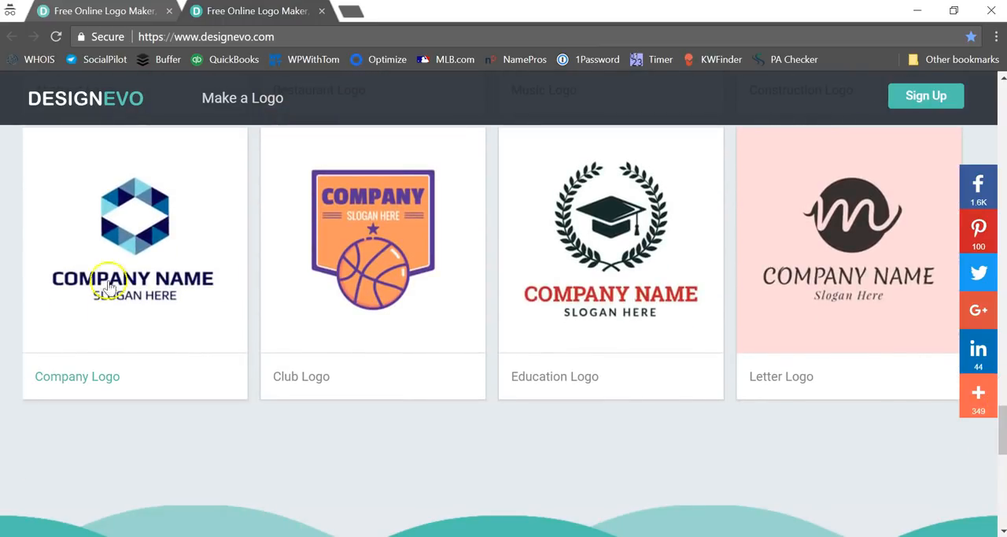
click(77, 376)
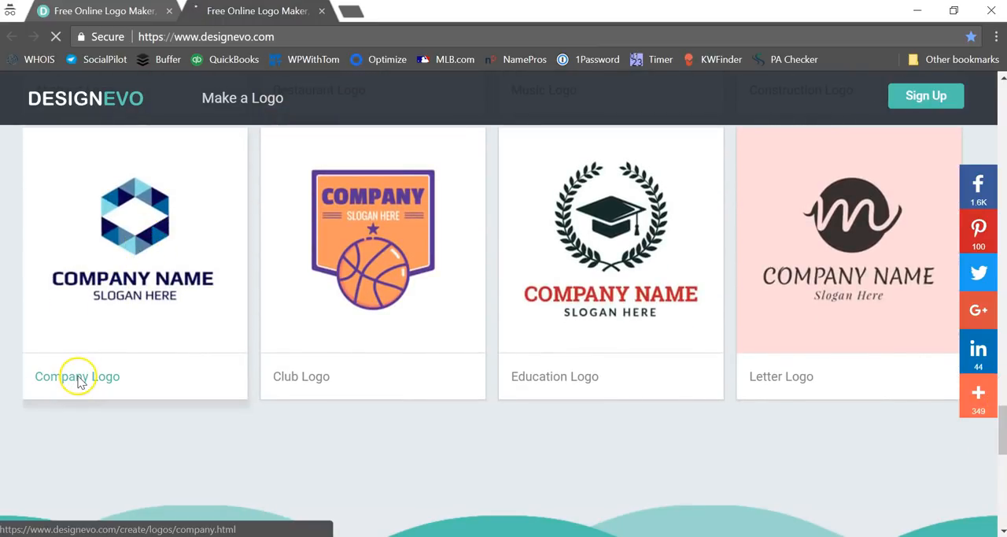
click(78, 376)
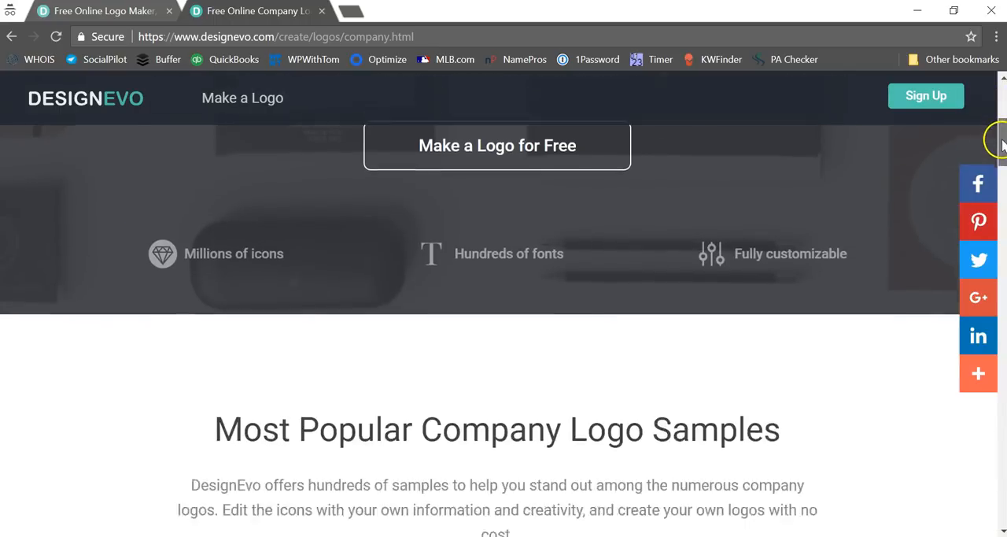
scroll(down, 3)
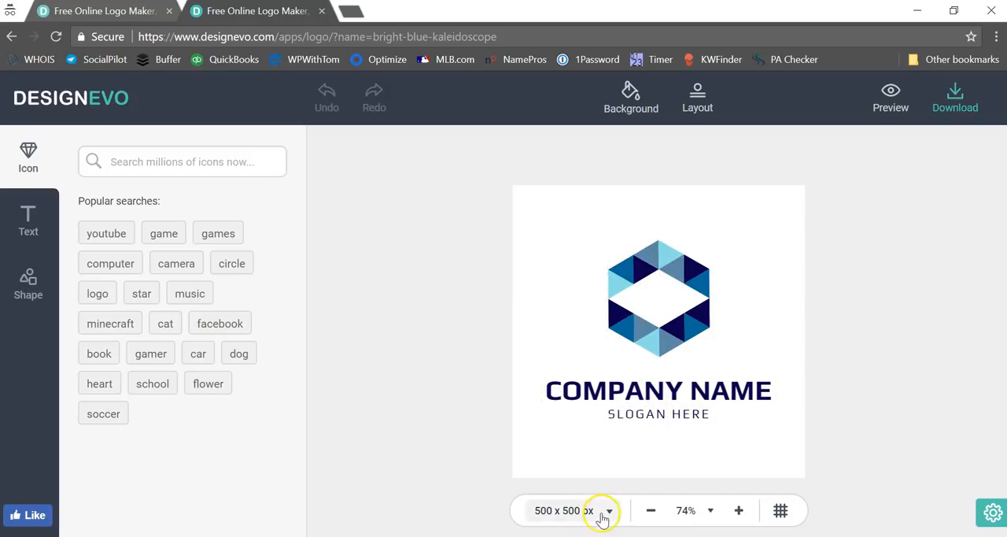
mouse_move(623, 466)
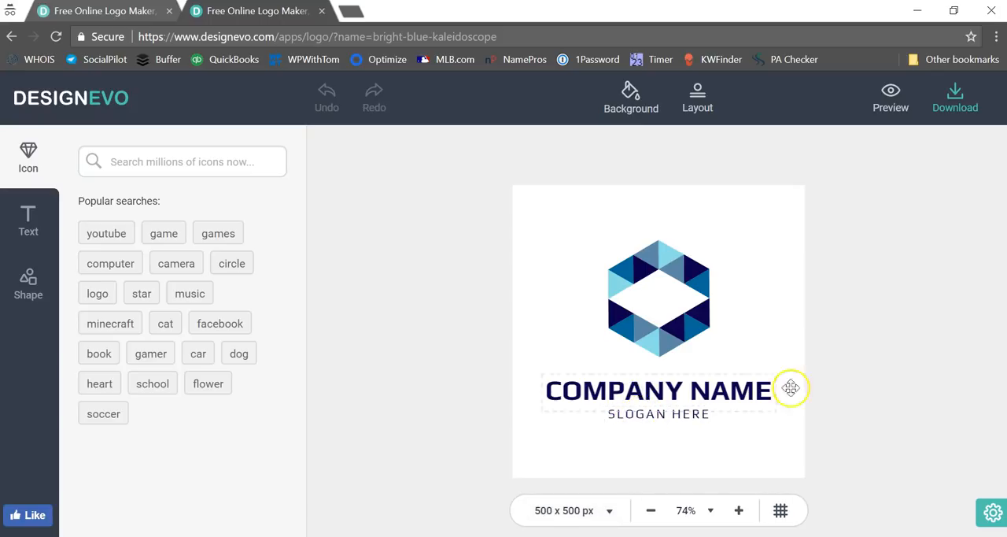
mouse_move(834, 390)
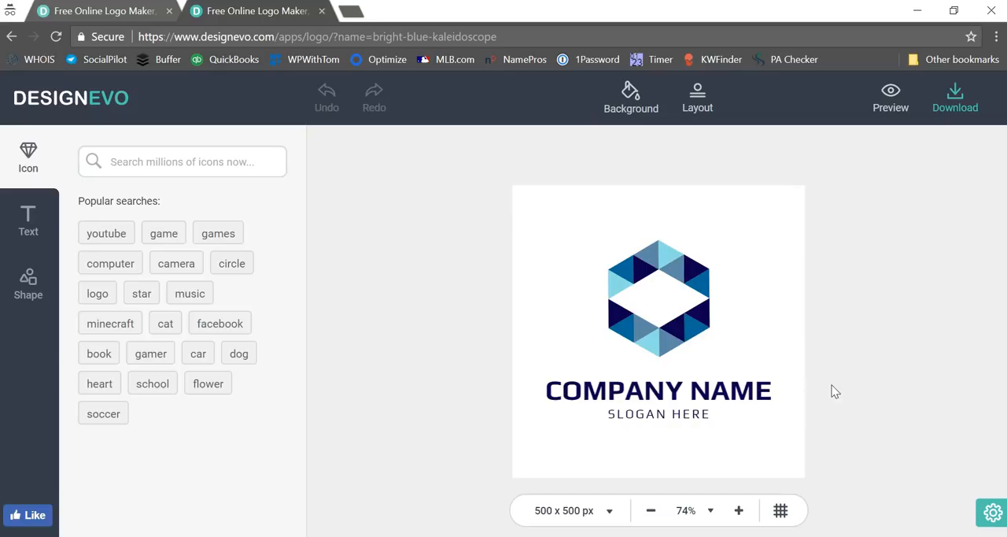
Recolour the hexagon icon's mid-blue facets to dark navy 171829
click(658, 298)
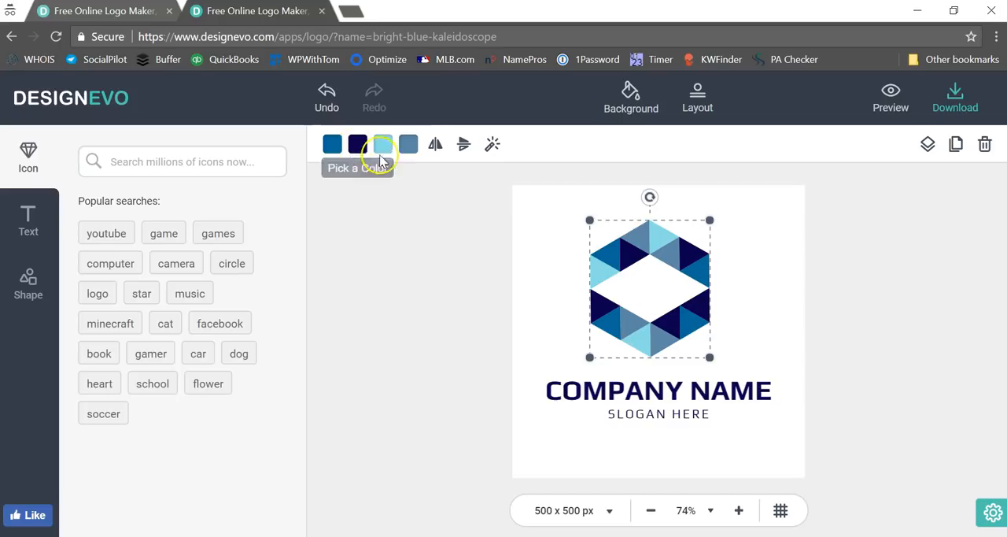
click(382, 143)
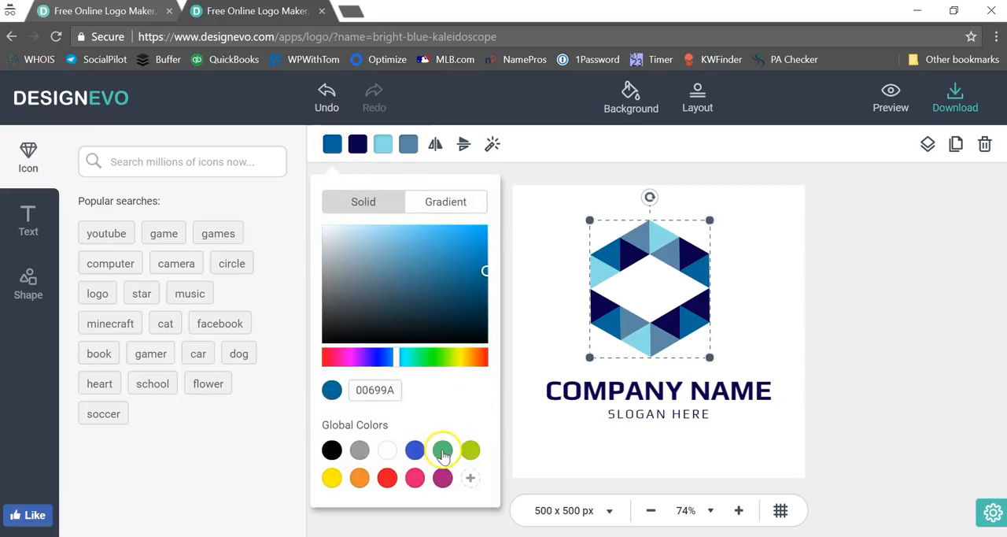
click(442, 450)
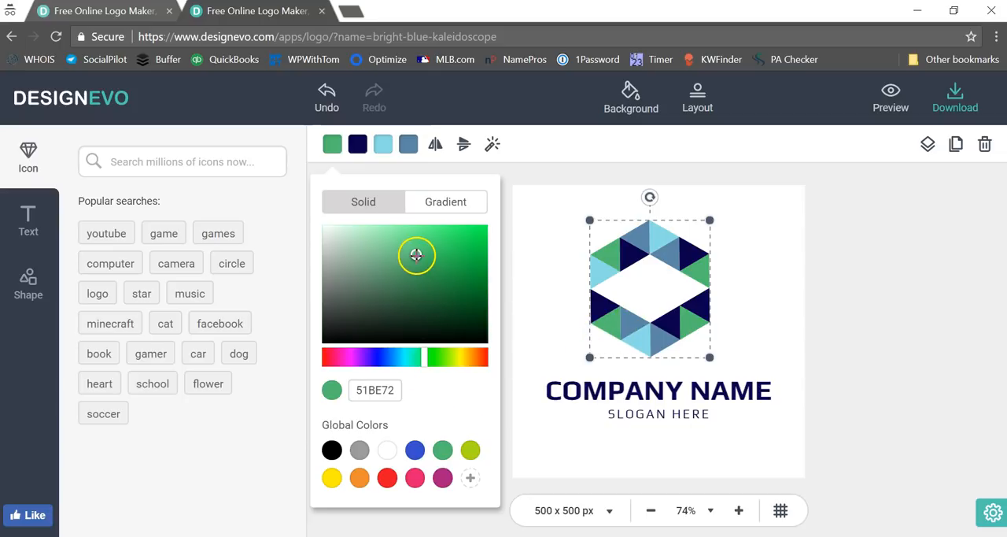
drag(416, 255, 431, 292)
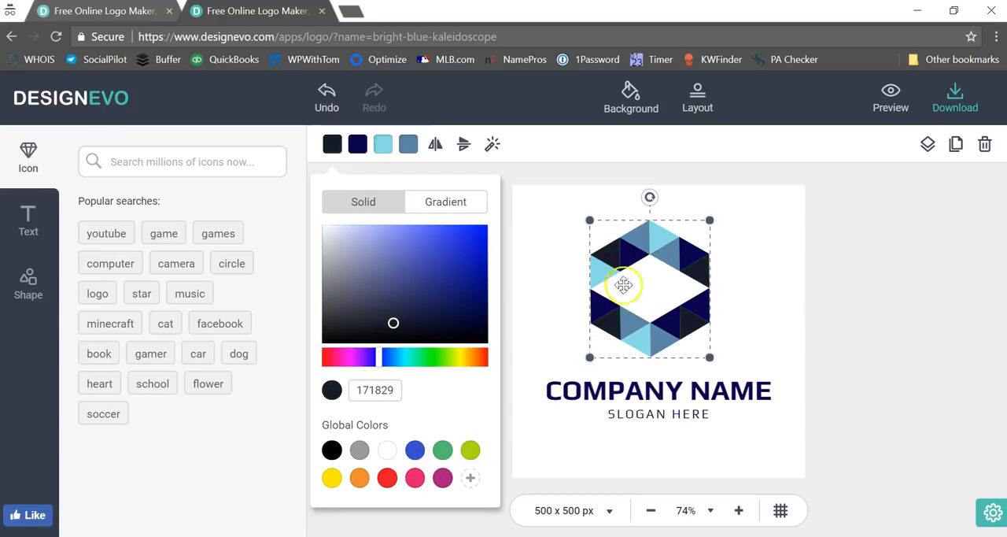
click(646, 390)
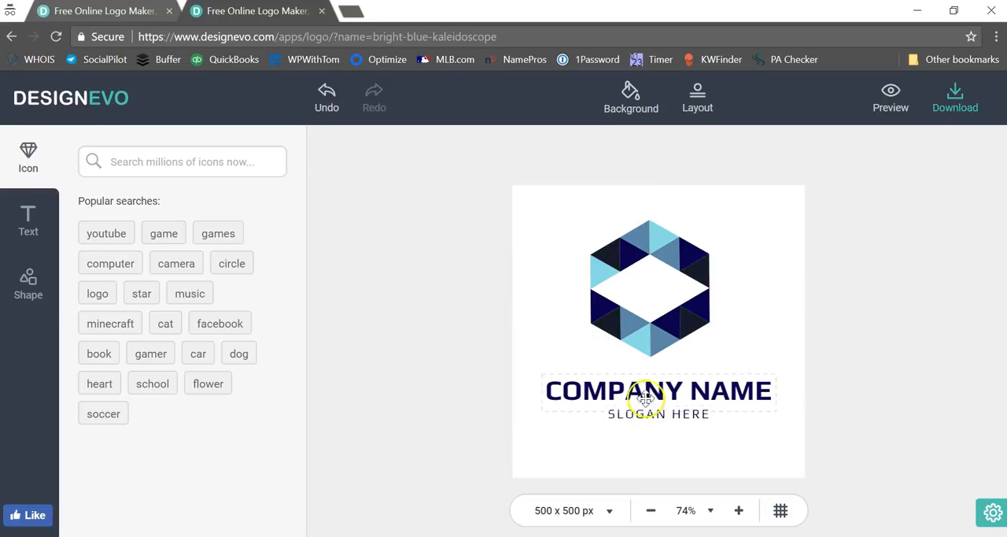
Select the COMPANY NAME text and show the art-style font list
click(658, 390)
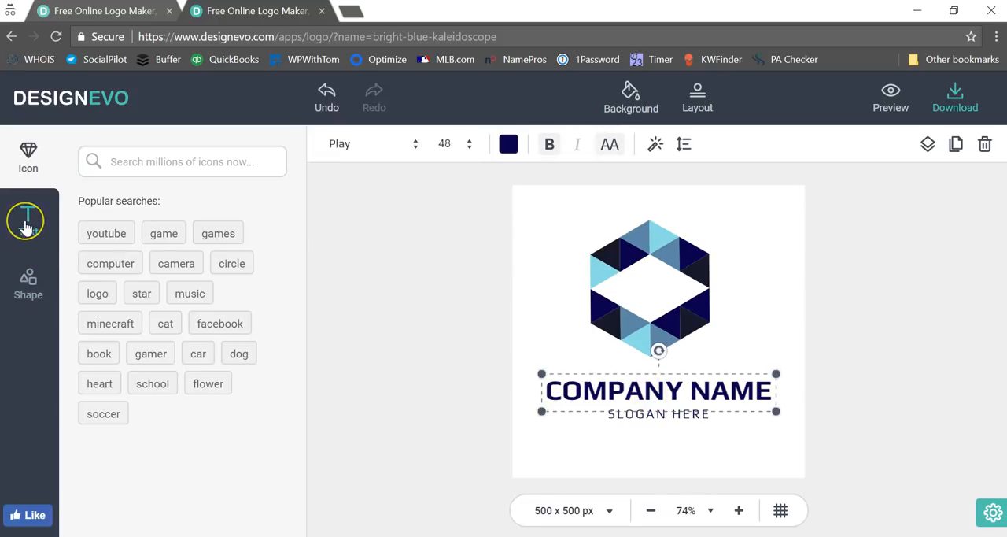
click(28, 220)
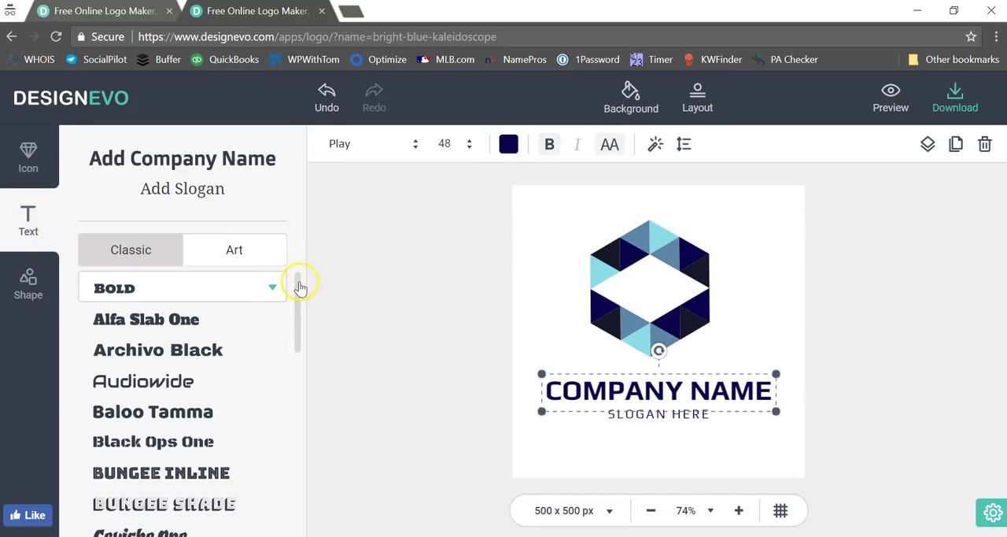
scroll(down, 3)
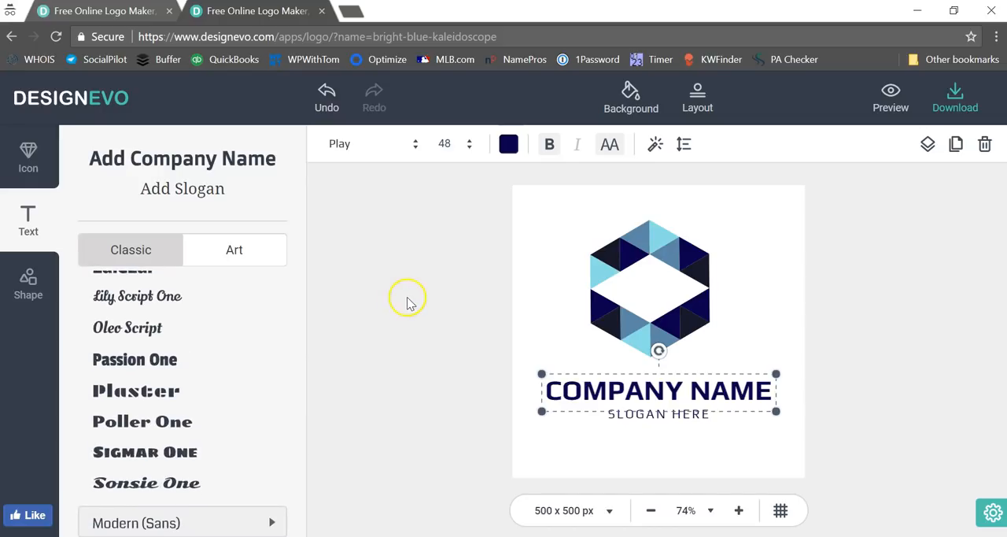
mouse_move(410, 304)
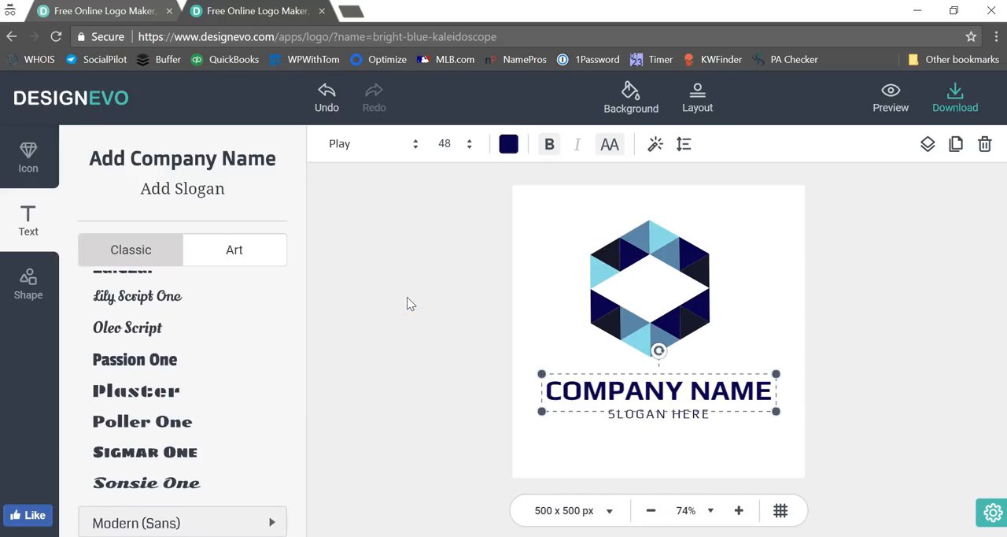
mouse_move(868, 223)
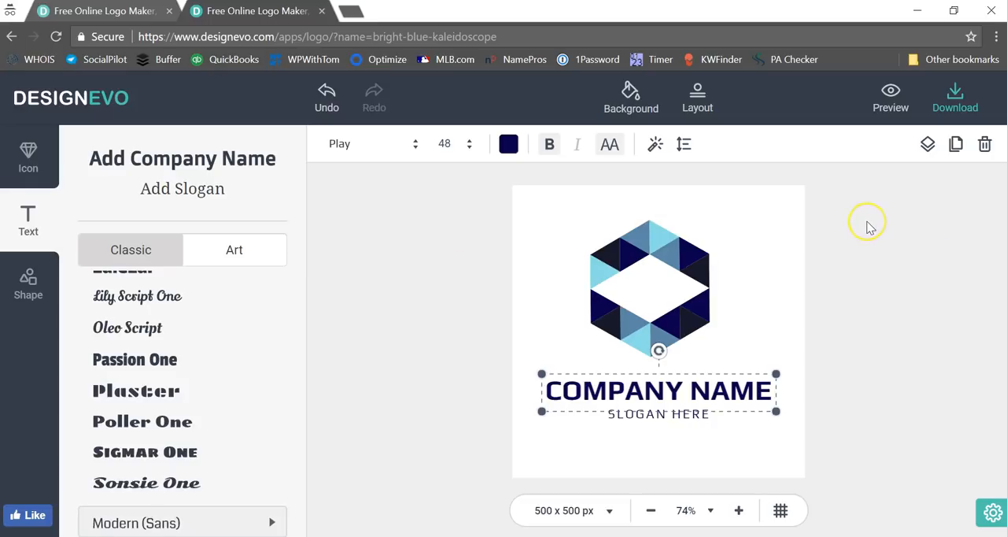
mouse_move(869, 228)
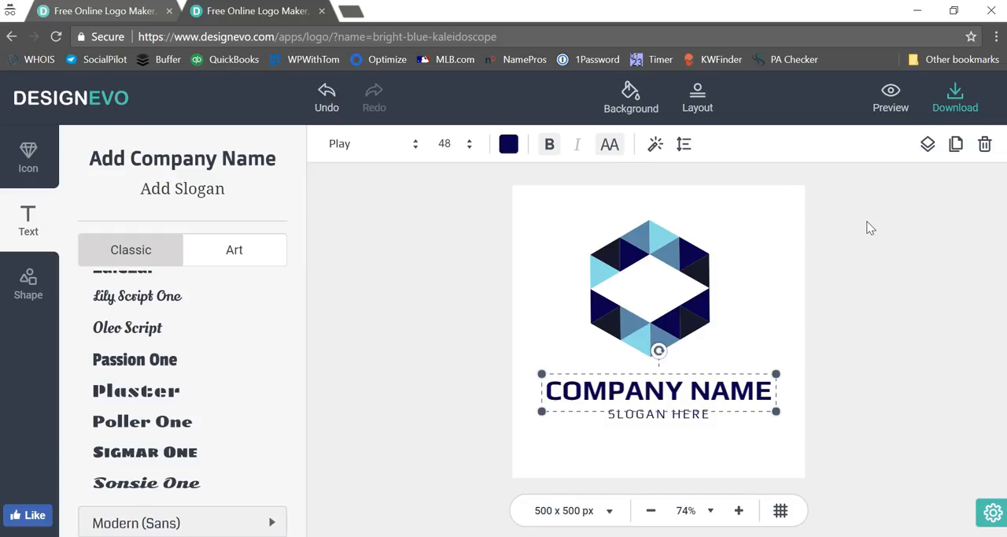
mouse_move(483, 227)
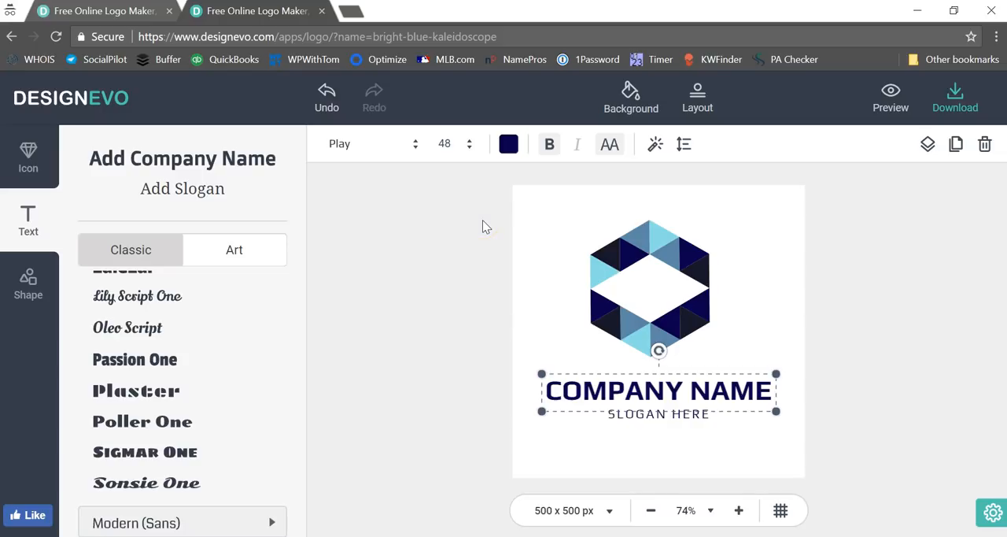